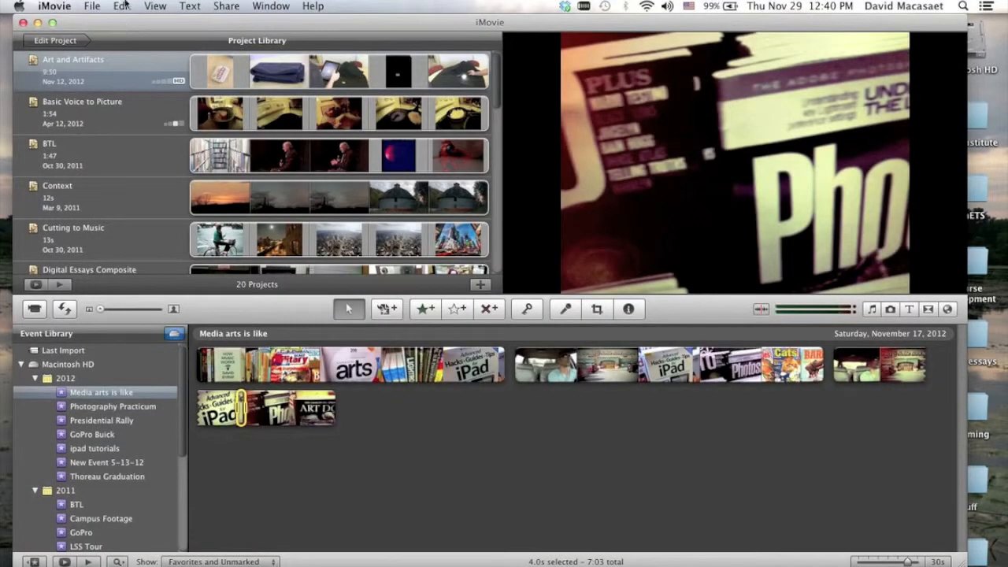
Open the movie import window from File > Import > Movies.
{"action": "left_click", "coordinate": [93, 6]}
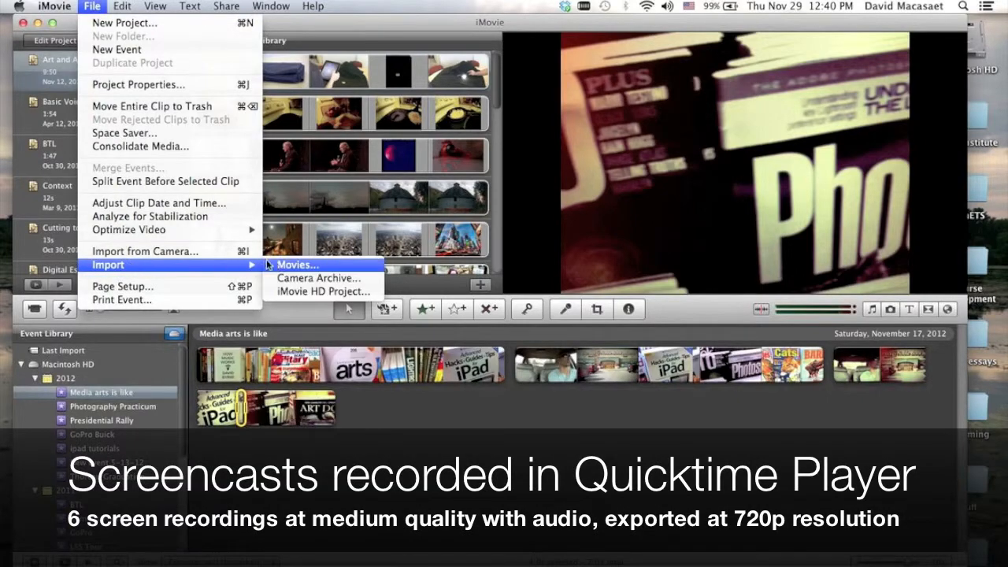
{"action": "left_click", "coordinate": [297, 265]}
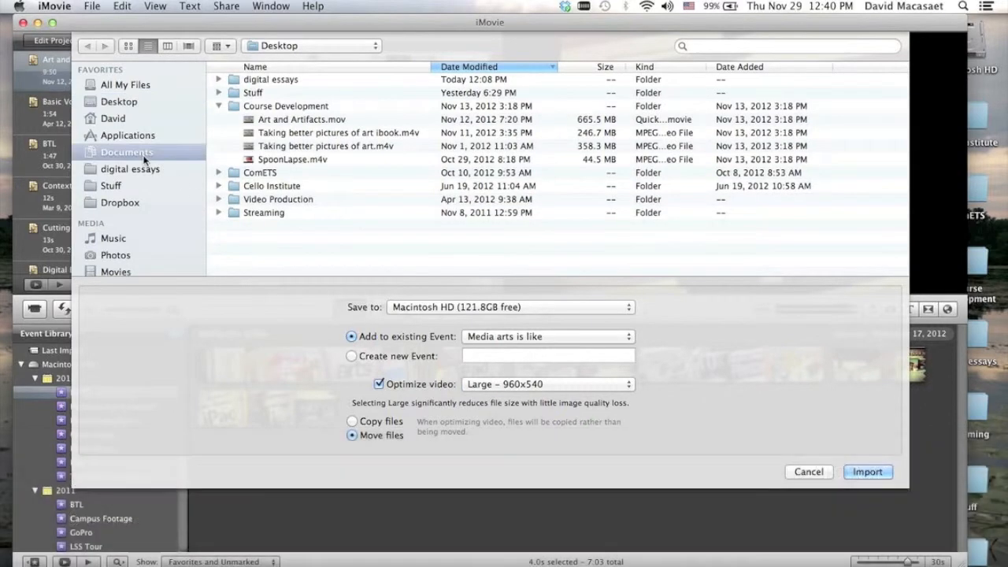
Select Keynote Screen Recording in Documents and choose to create a new event.
{"action": "left_click", "coordinate": [126, 152]}
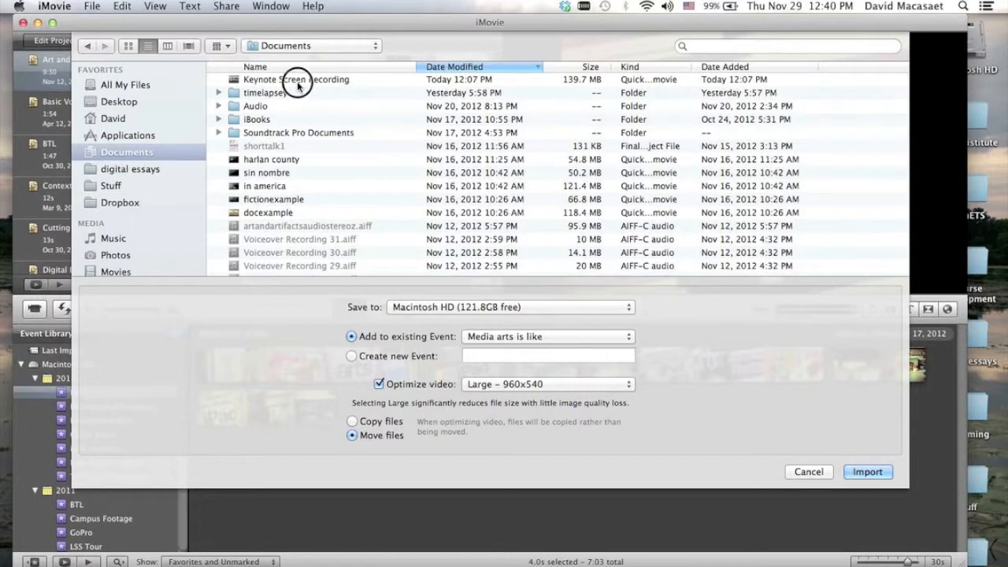
{"action": "left_click", "coordinate": [297, 79]}
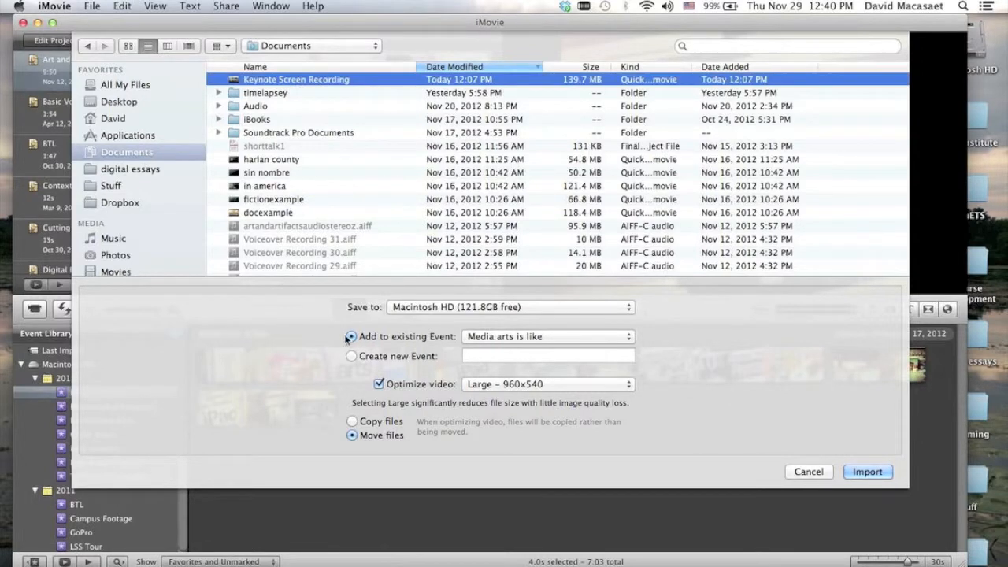
{"action": "left_click", "coordinate": [351, 356]}
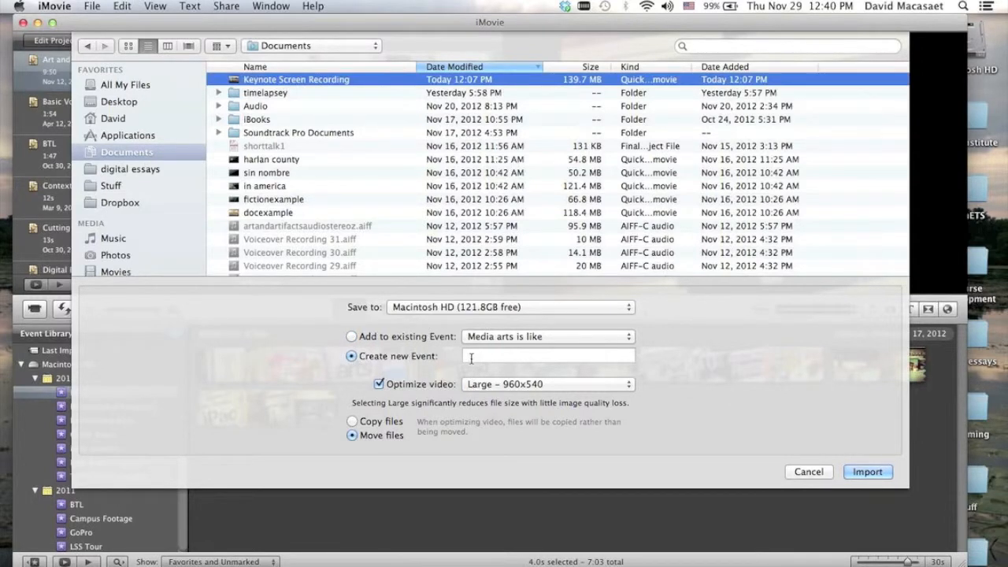
{"action": "left_click", "coordinate": [548, 355]}
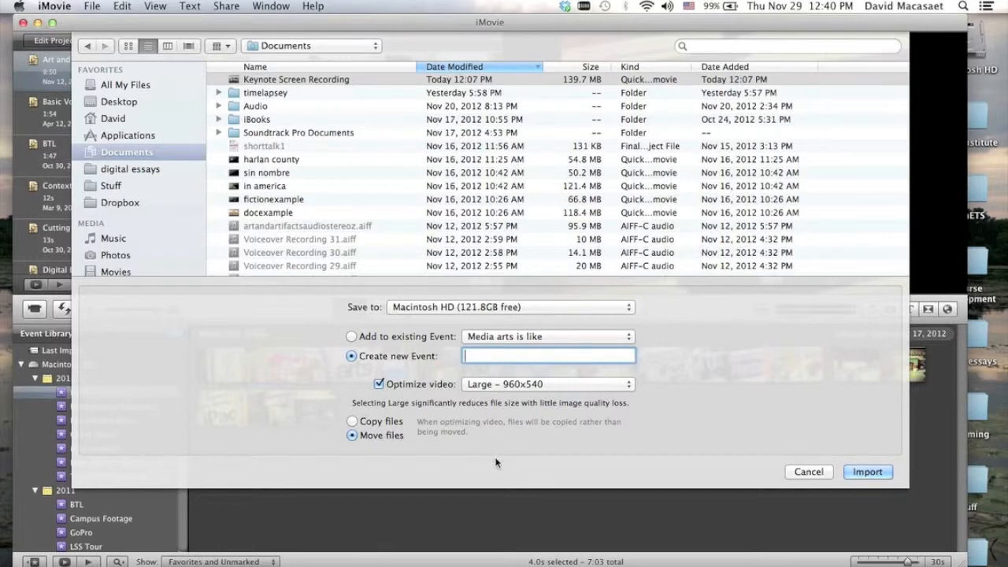
Name the event 'Recording Lectures', turn off video optimization, and import.
{"action": "type", "text": "R"}
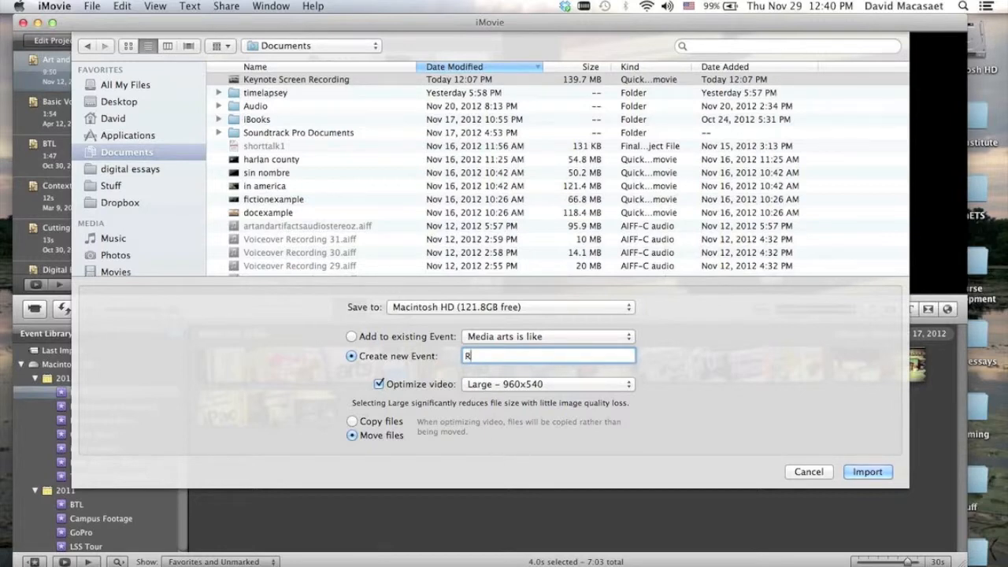
{"action": "type", "text": "ecording L"}
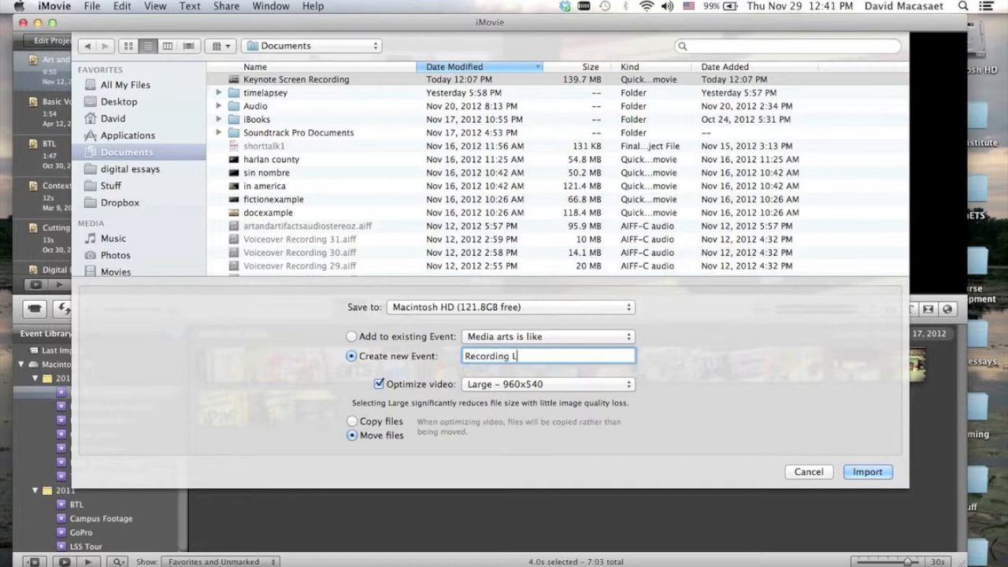
{"action": "type", "text": "ect"}
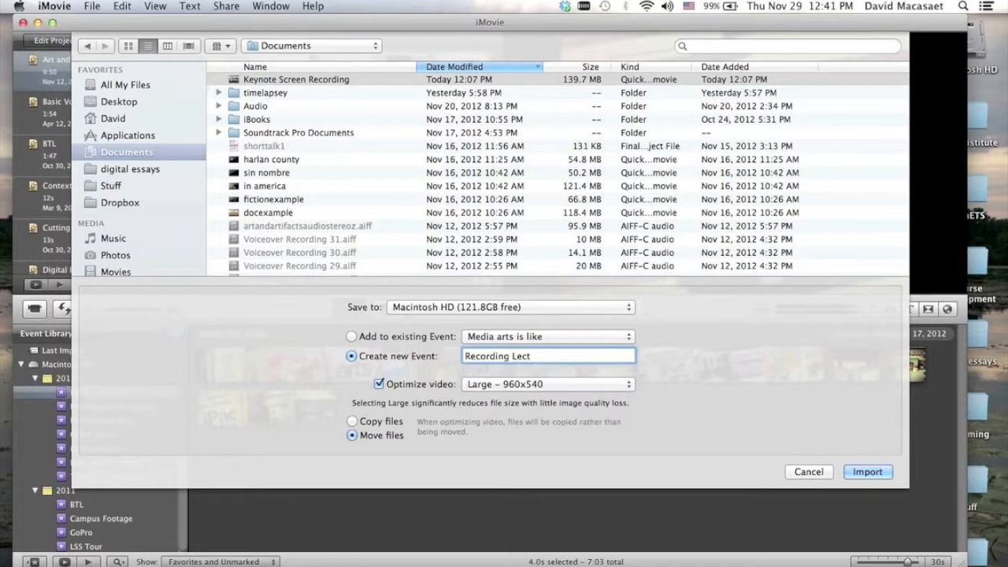
{"action": "type", "text": "ures"}
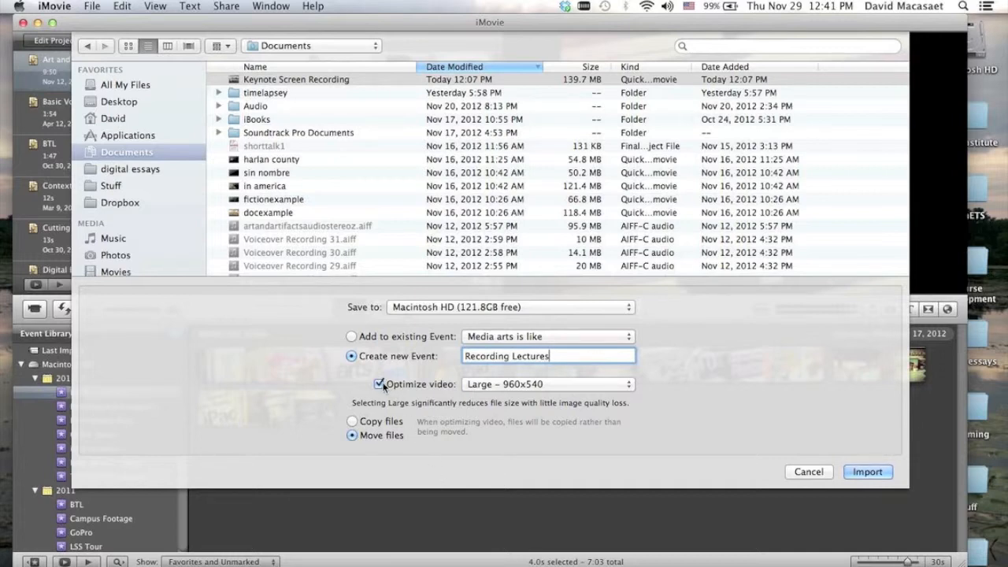
{"action": "left_click", "coordinate": [380, 384]}
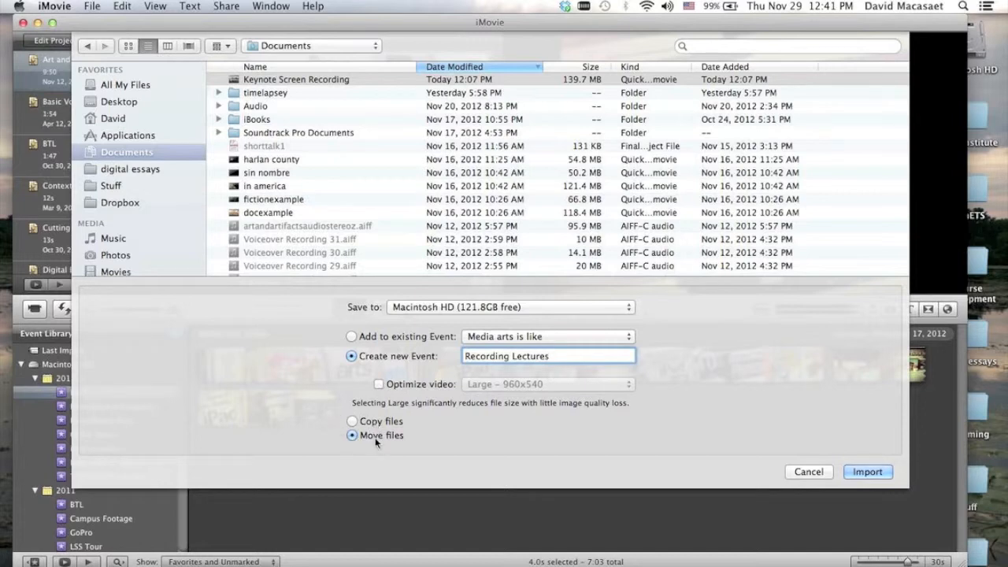
{"action": "mouse_move", "coordinate": [381, 435]}
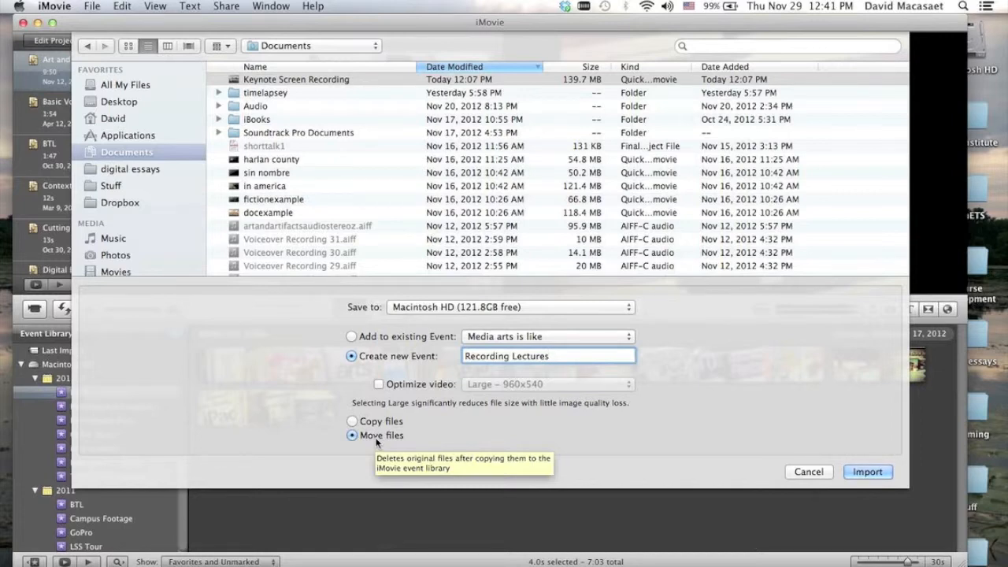
{"action": "mouse_move", "coordinate": [886, 480]}
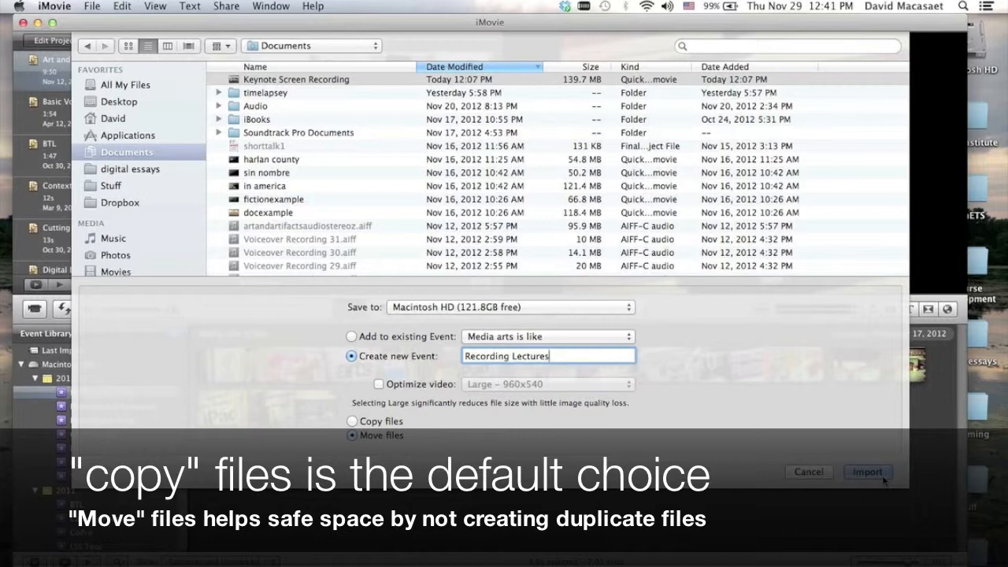
{"action": "left_click", "coordinate": [867, 472]}
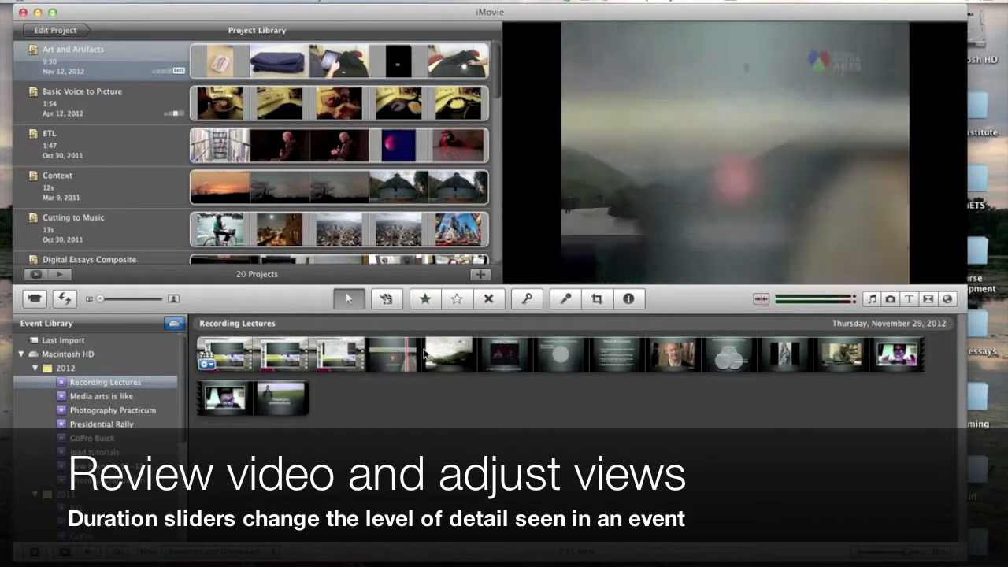
{"action": "mouse_move", "coordinate": [563, 358]}
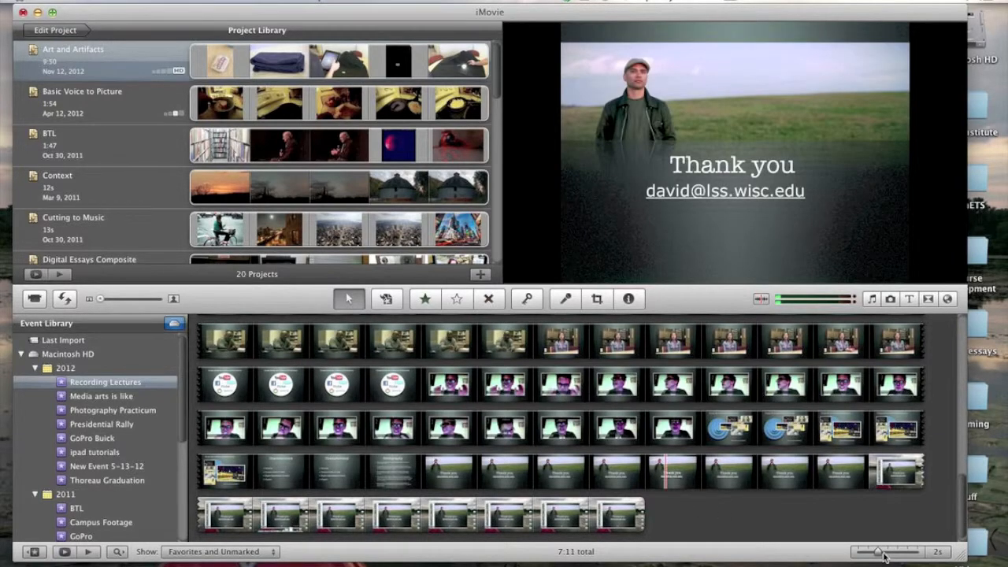
Set the event browser to show one thumbnail every 10 seconds.
{"action": "left_click_drag", "start_coordinate": [876, 551], "coordinate": [898, 551]}
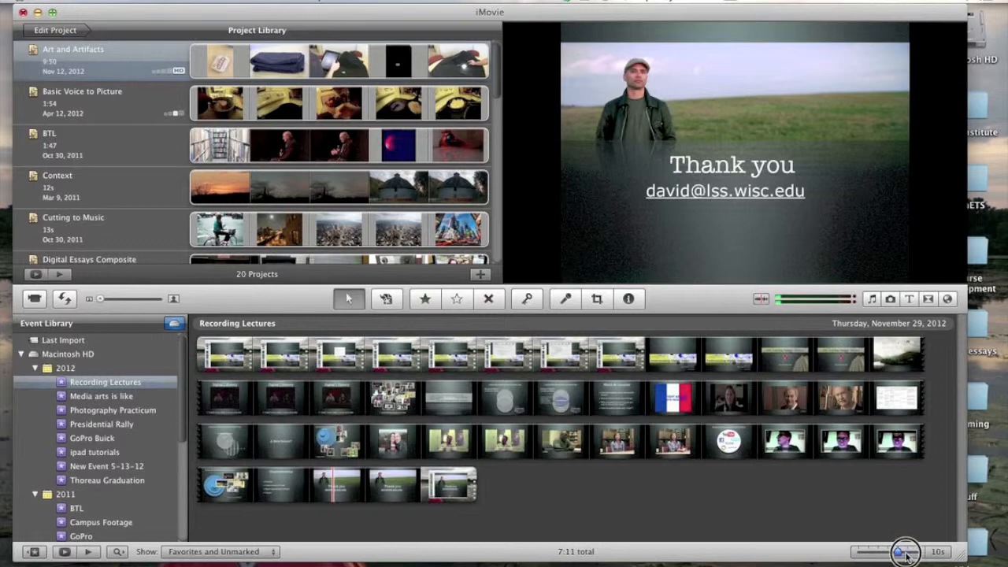
{"action": "left_click_drag", "start_coordinate": [905, 551], "coordinate": [929, 551]}
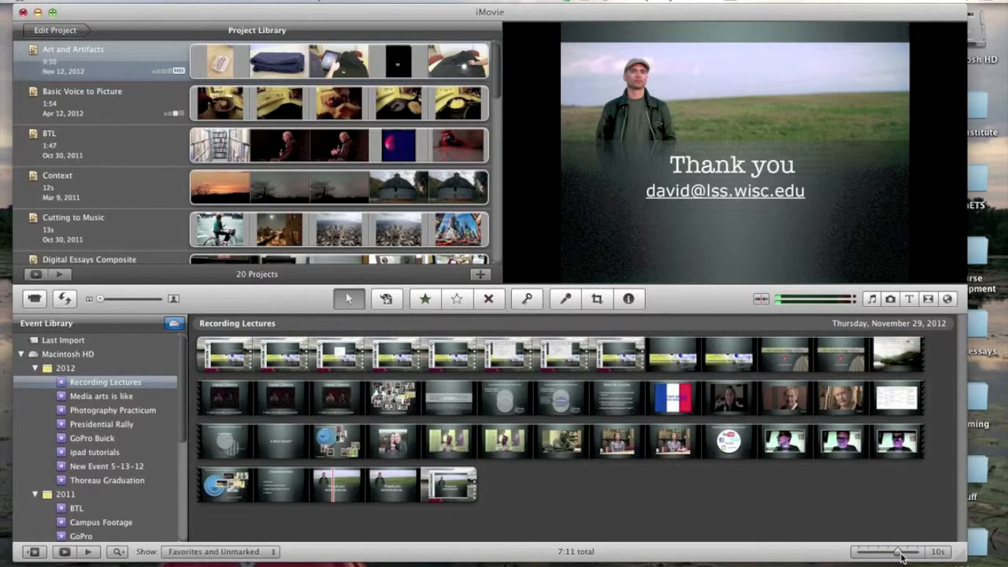
{"action": "mouse_move", "coordinate": [488, 298]}
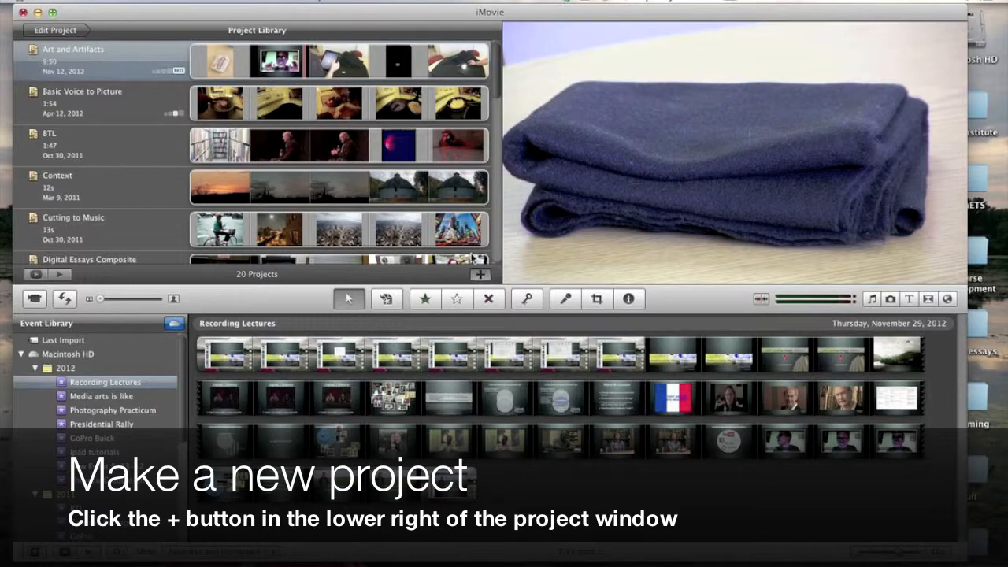
Create a new widescreen project named 'Digital Essays Lecture', with no theme.
{"action": "left_click", "coordinate": [479, 274]}
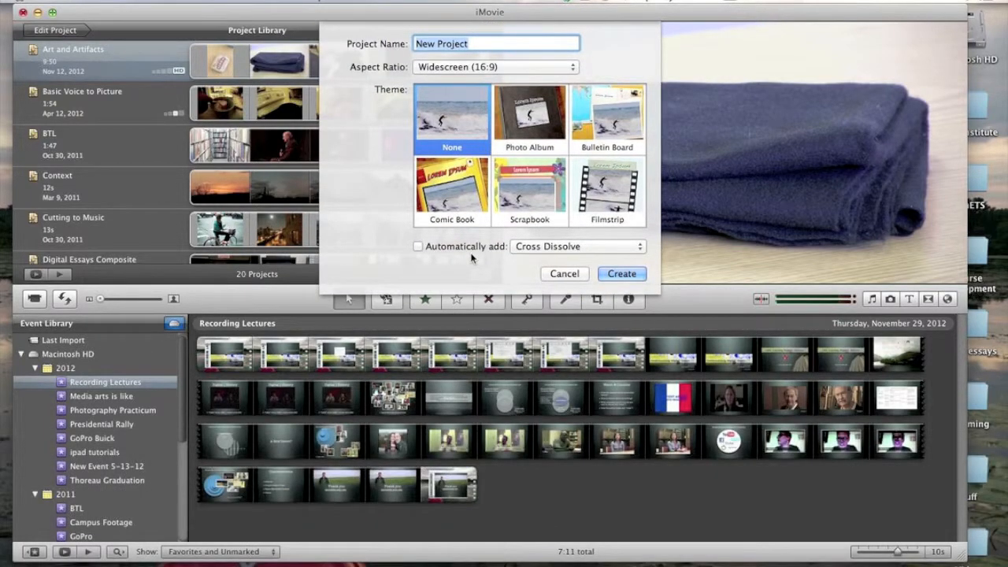
{"action": "type", "text": "D"}
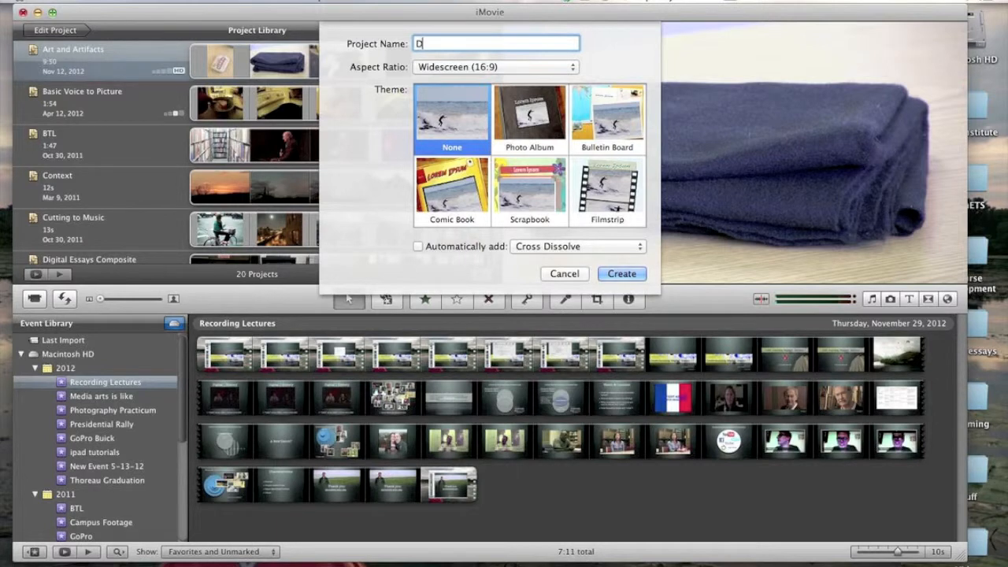
{"action": "type", "text": "igital Essays Lecture"}
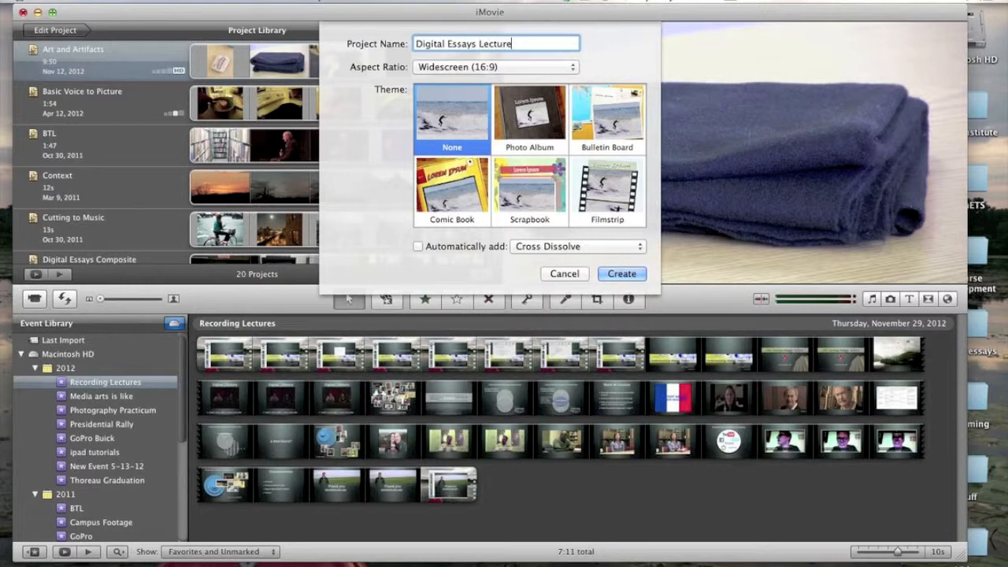
{"action": "left_click", "coordinate": [621, 274]}
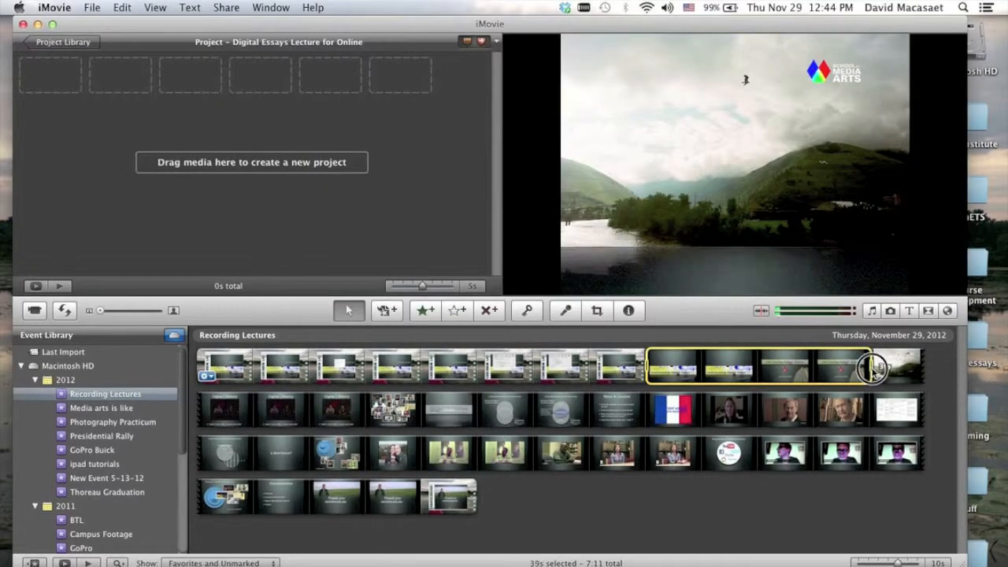
Add the 47-second opening footage, through the landscape shot, to the project.
{"action": "left_click_drag", "start_coordinate": [873, 368], "coordinate": [921, 368]}
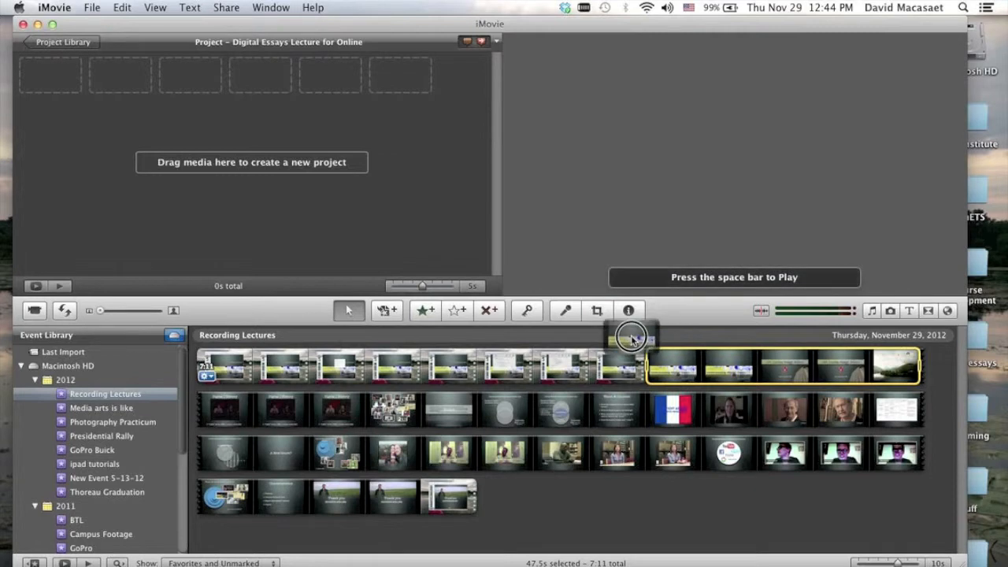
{"action": "left_click_drag", "start_coordinate": [630, 337], "coordinate": [398, 197]}
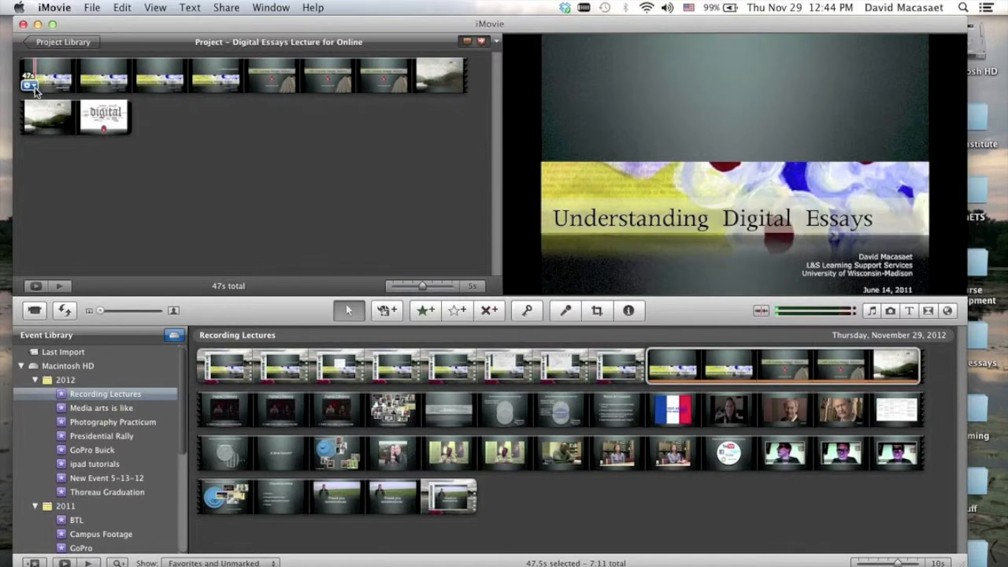
Set the opening project clip's volume to 0%.
{"action": "left_click", "coordinate": [29, 85]}
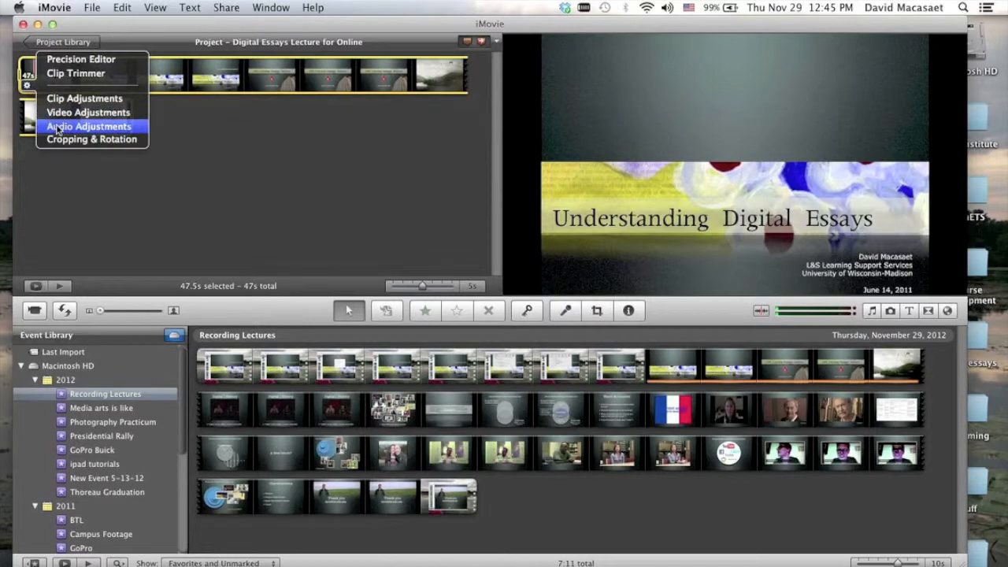
{"action": "left_click", "coordinate": [90, 126]}
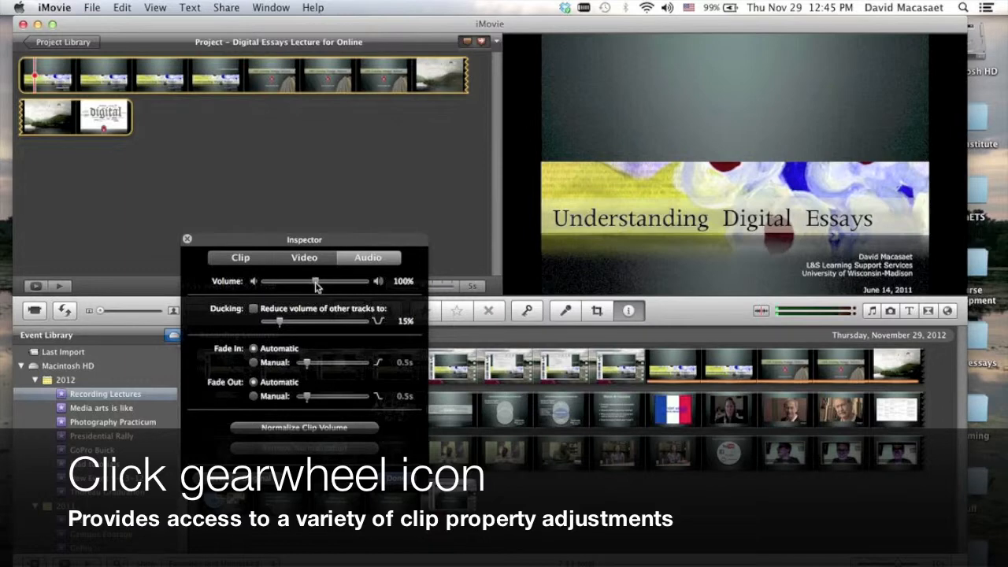
{"action": "left_click_drag", "start_coordinate": [315, 281], "coordinate": [258, 281]}
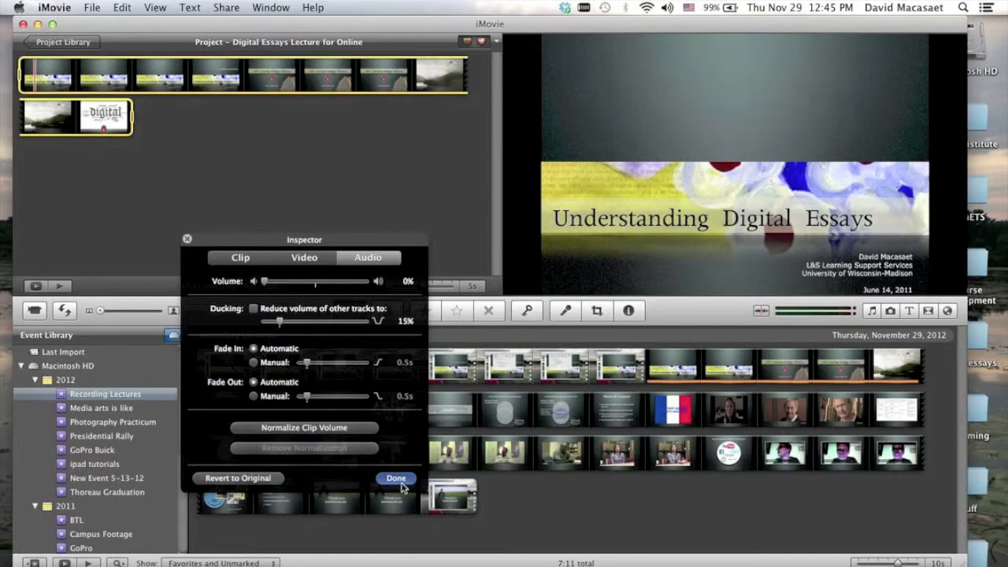
{"action": "left_click", "coordinate": [396, 478]}
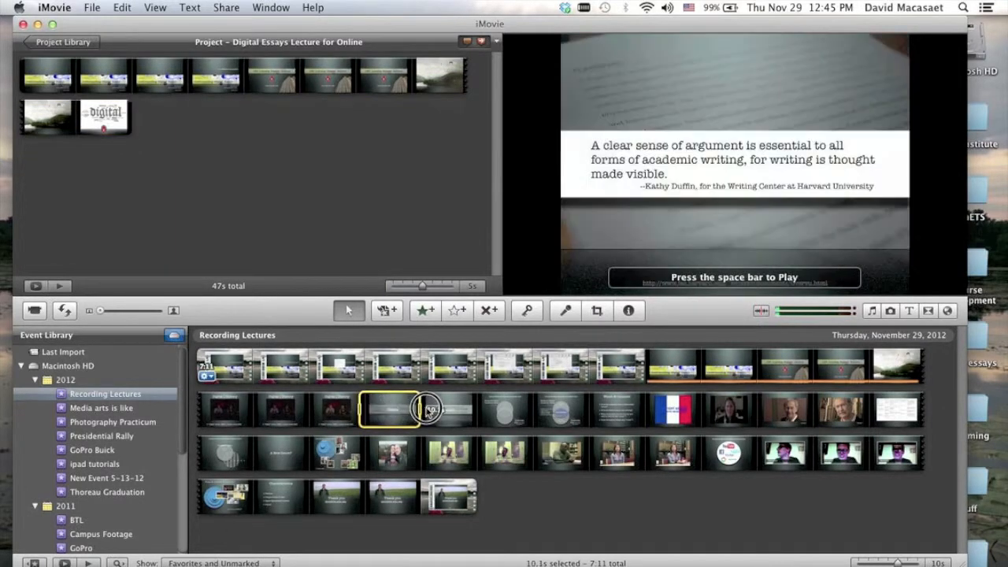
Select the event footage beginning at the argument-quote slide.
{"action": "left_click_drag", "start_coordinate": [430, 408], "coordinate": [472, 408]}
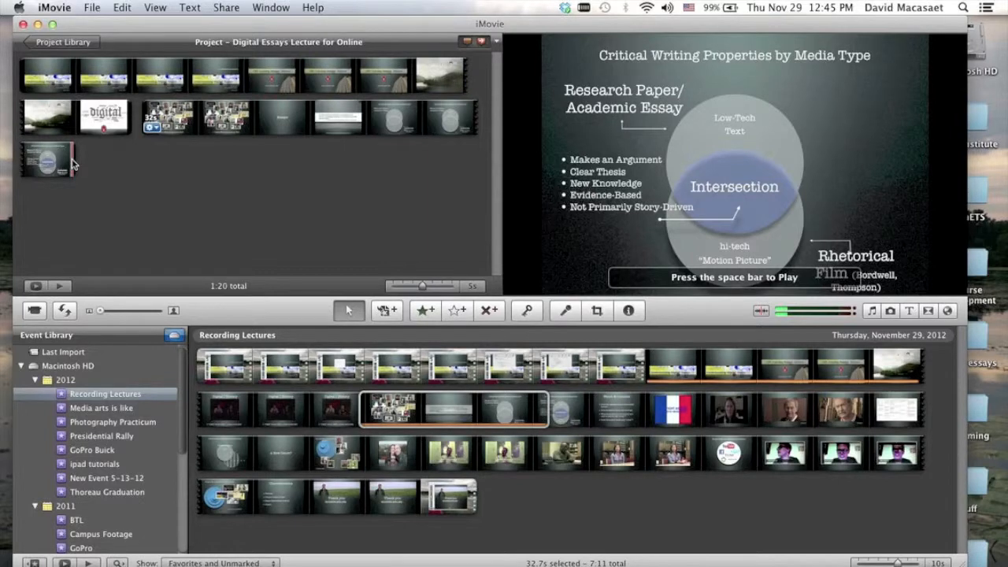
Add a freeze frame of the Venn diagram clip from its shortcut menu.
{"action": "right_click", "coordinate": [48, 158]}
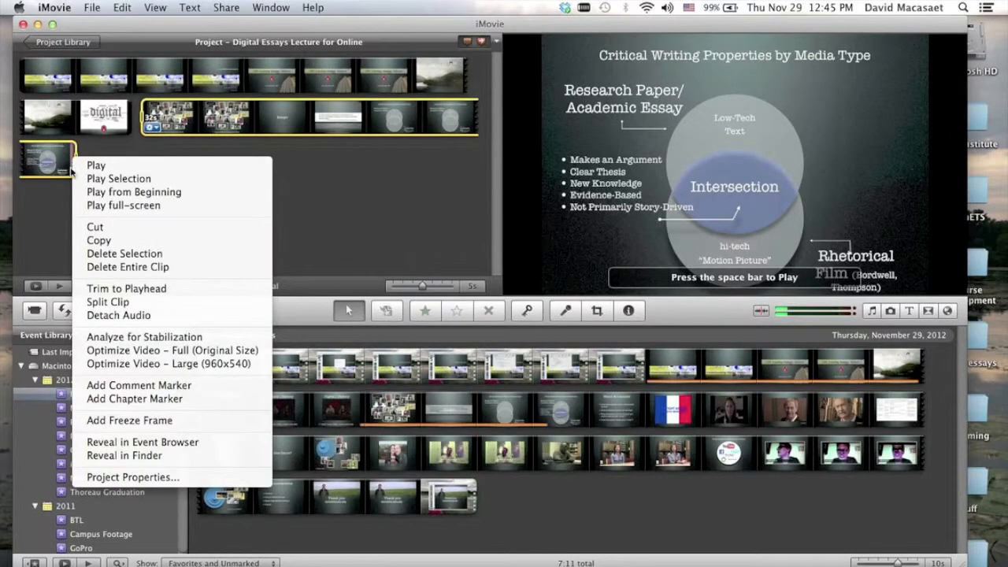
{"action": "mouse_move", "coordinate": [129, 420]}
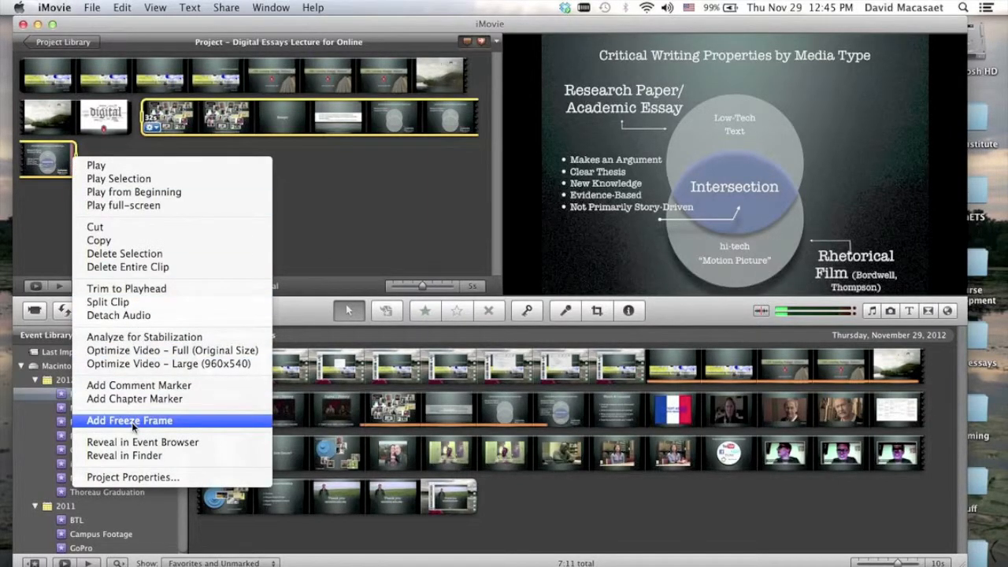
{"action": "left_click", "coordinate": [129, 420]}
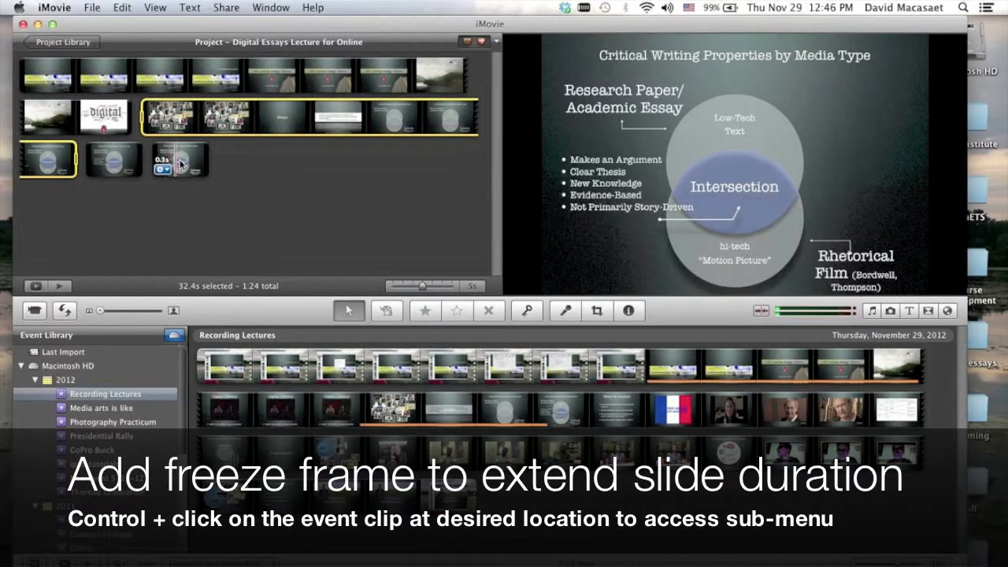
Give the writing-properties freeze frame a 30-second duration.
{"action": "left_click", "coordinate": [180, 160]}
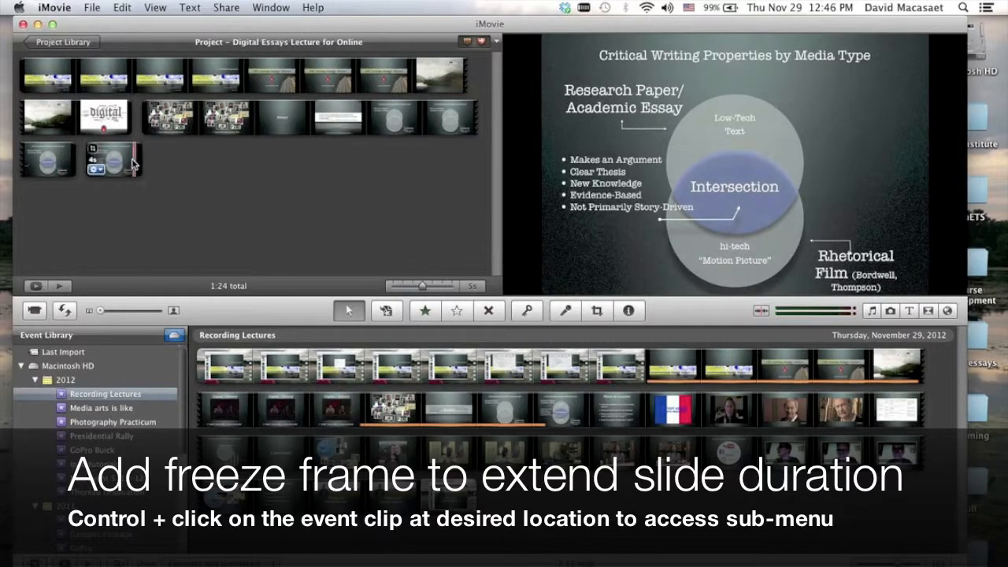
{"action": "left_click", "coordinate": [628, 310]}
{"action": "type", "text": "30"}
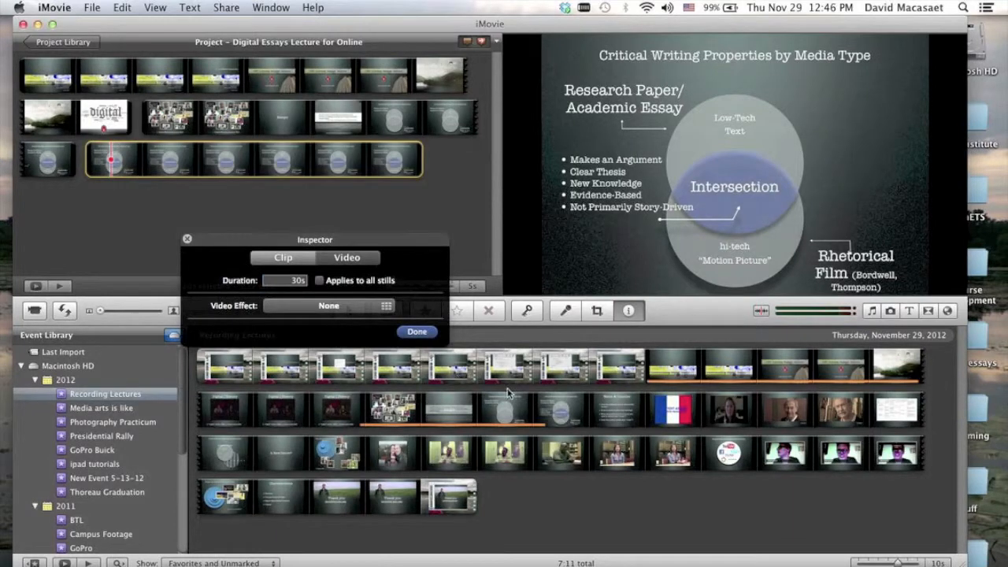
{"action": "left_click", "coordinate": [417, 331]}
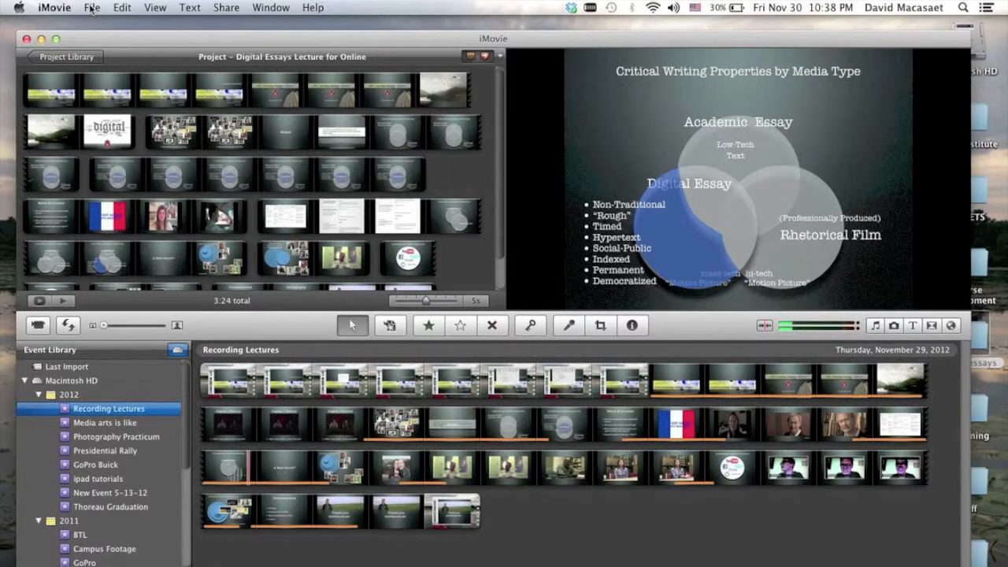
Import the digital essays folder's movie files into the Recording Lectures event.
{"action": "left_click", "coordinate": [91, 7]}
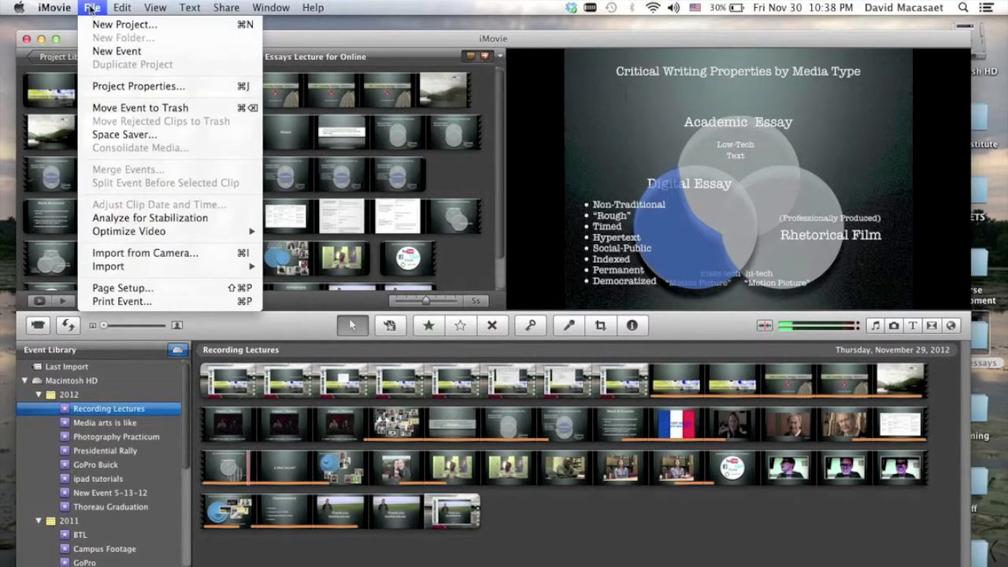
{"action": "mouse_move", "coordinate": [108, 266]}
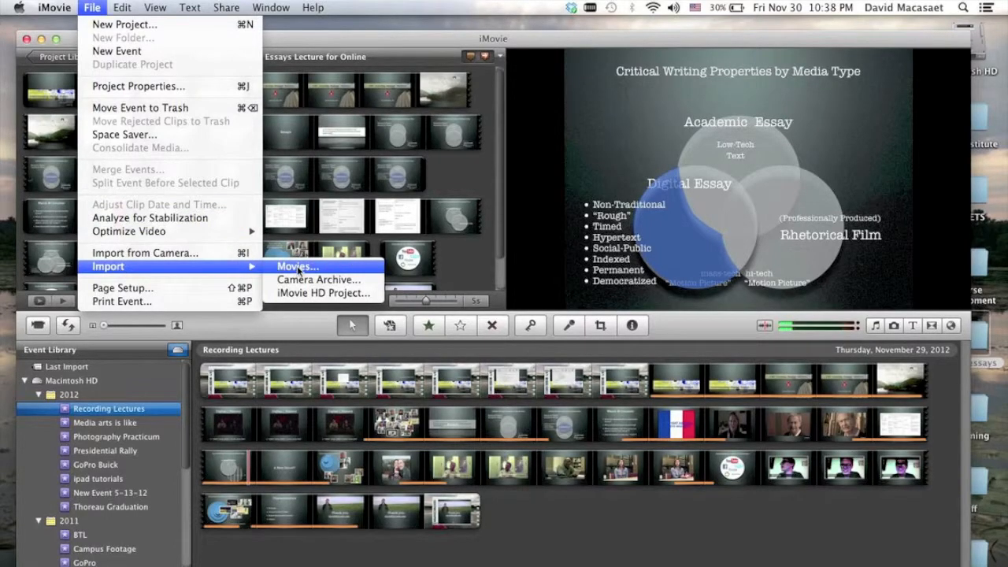
{"action": "left_click", "coordinate": [296, 266]}
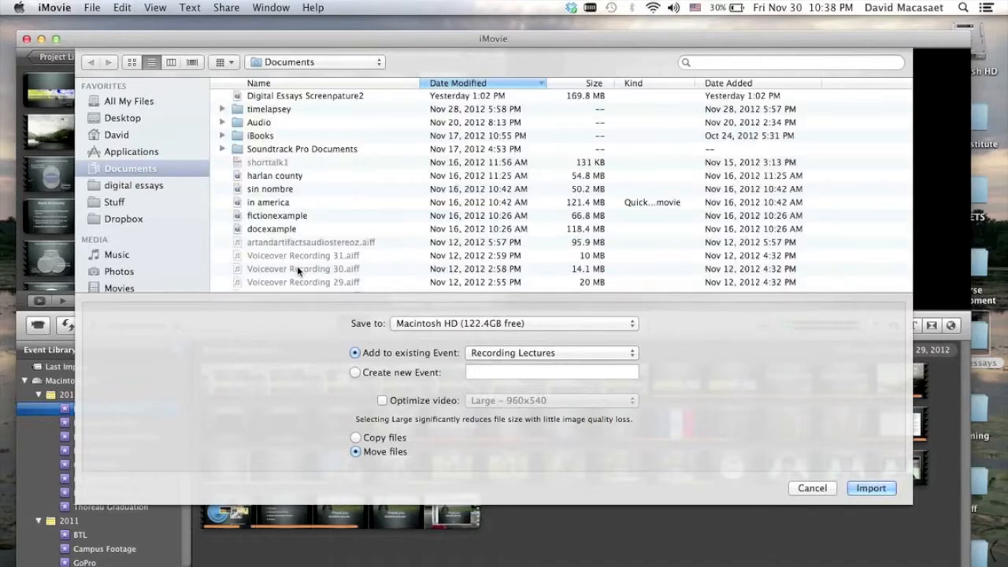
{"action": "left_click", "coordinate": [134, 185]}
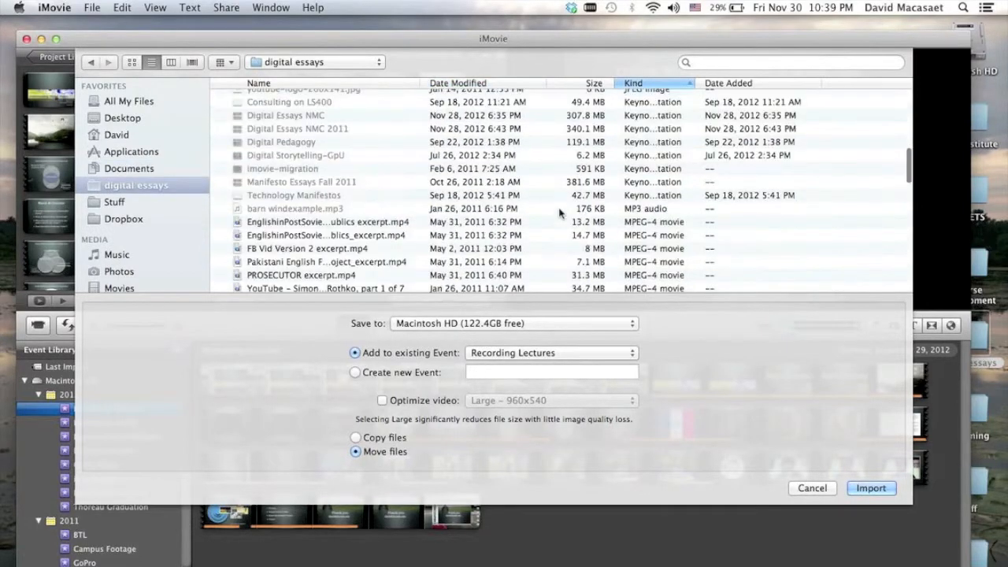
{"action": "scroll", "scroll_direction": "down", "scroll_amount": 3}
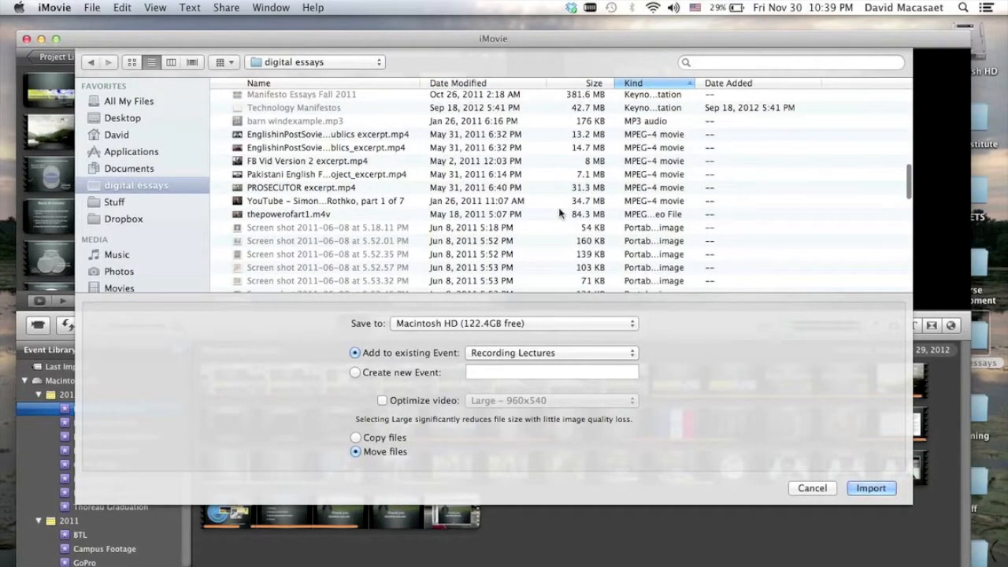
{"action": "left_click", "coordinate": [871, 489]}
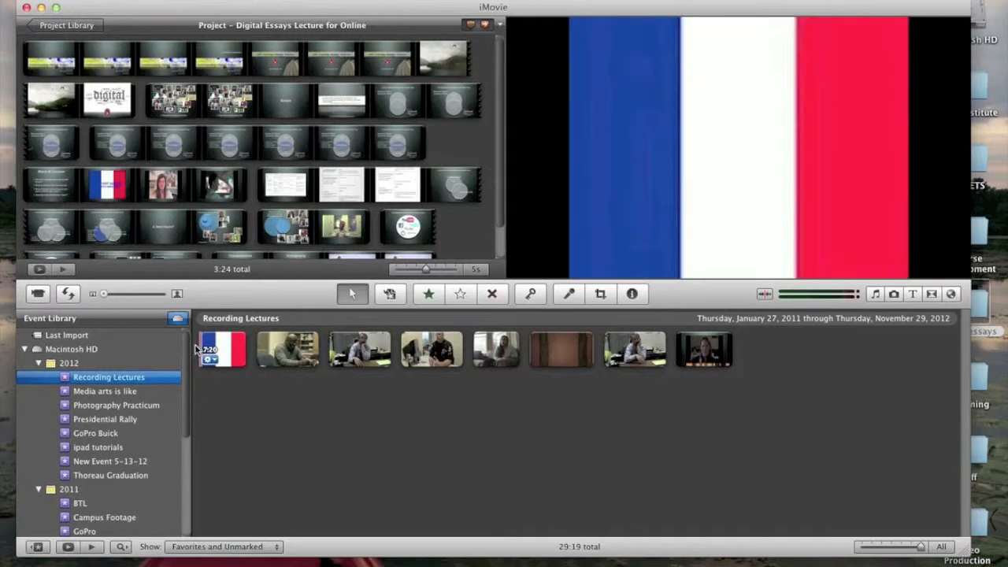
Select the imported French-flag clip in the Event browser to mark its opening stretch.
{"action": "left_click", "coordinate": [221, 349]}
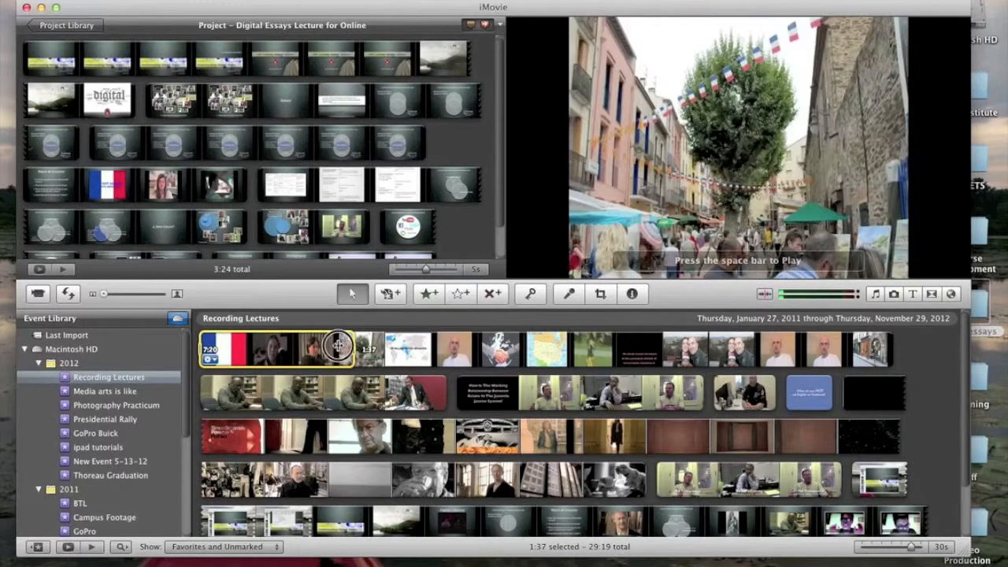
{"action": "mouse_move", "coordinate": [340, 349]}
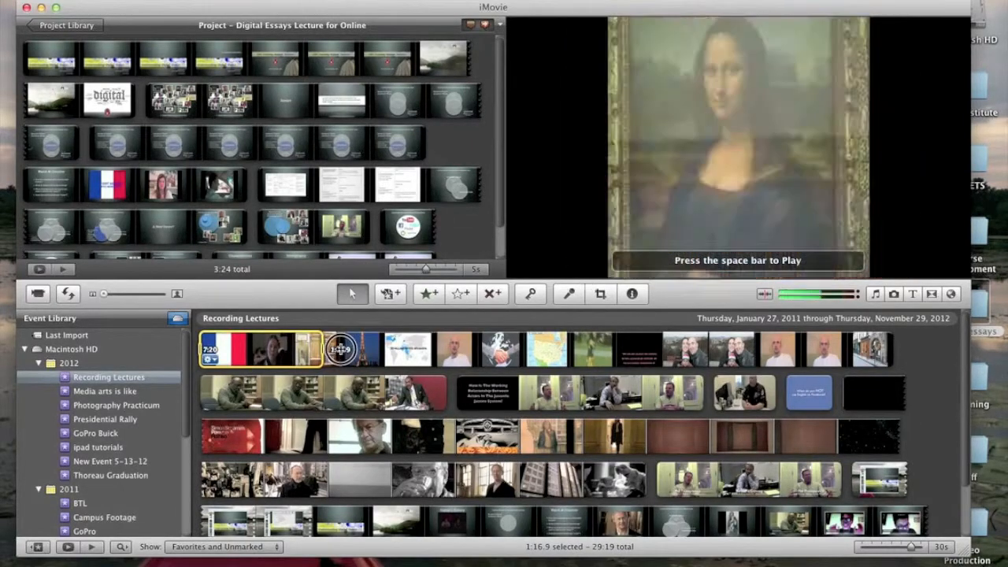
{"action": "mouse_move", "coordinate": [354, 349]}
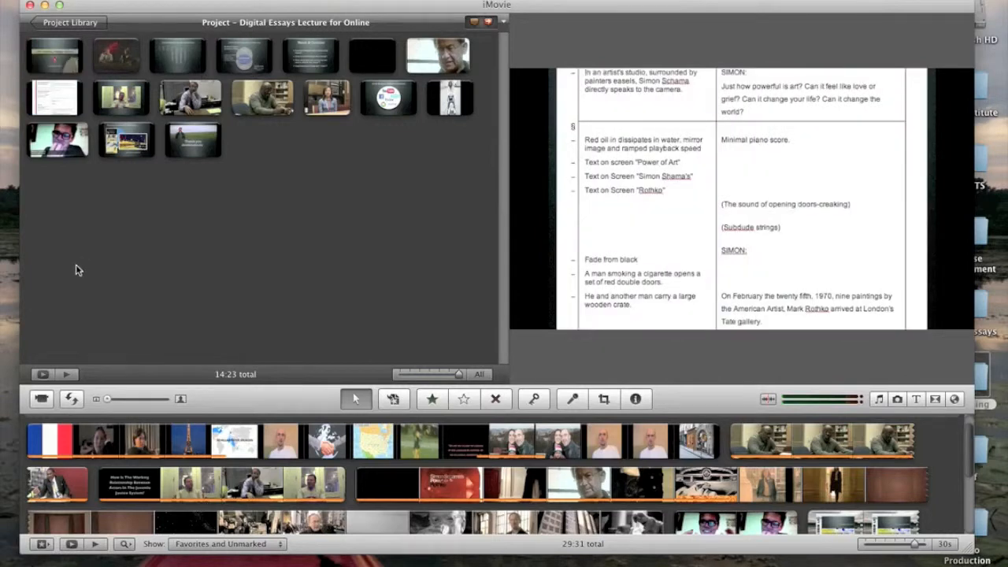
{"action": "mouse_move", "coordinate": [404, 416]}
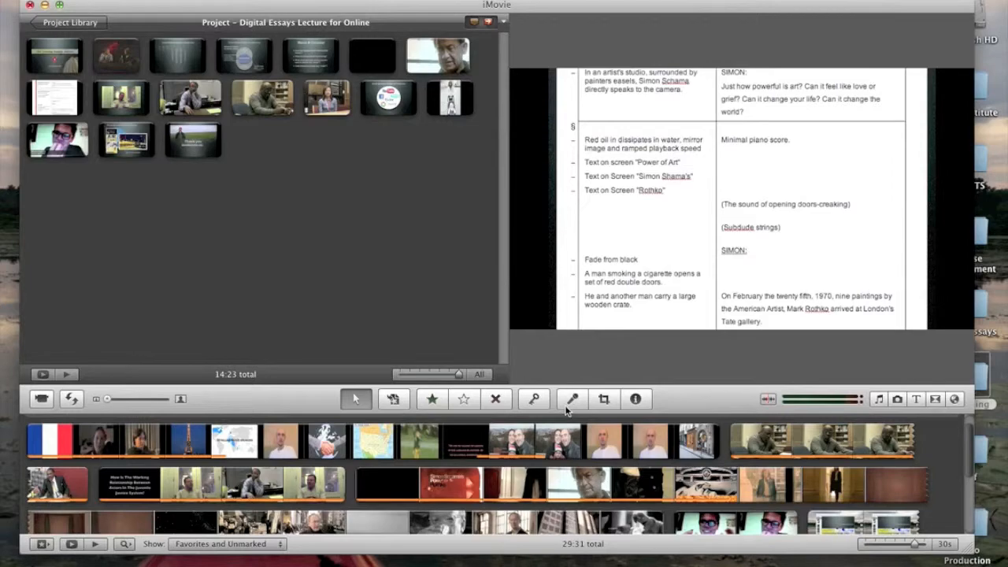
Start the Voiceover tool to record a 43-second narration over the first project clip.
{"action": "left_click", "coordinate": [571, 400]}
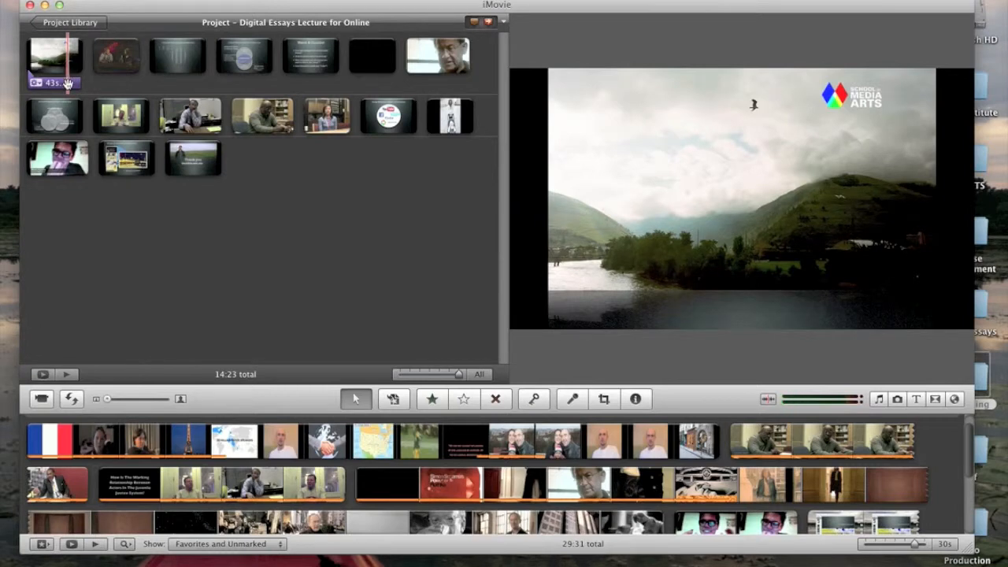
In the Clip Trimmer, drag the voiceover's end back to about 31 seconds and confirm.
{"action": "left_click", "coordinate": [55, 55]}
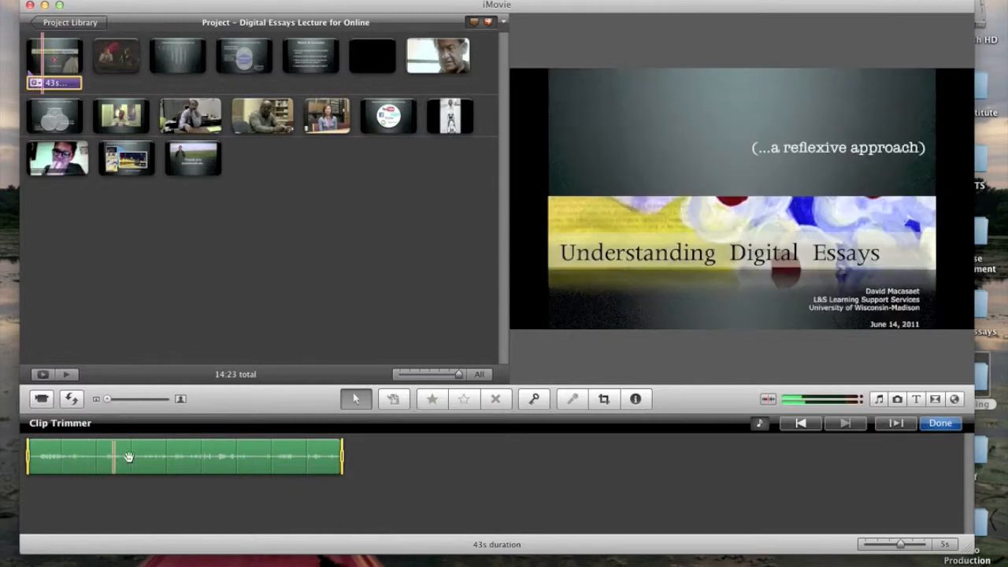
{"action": "left_click", "coordinate": [238, 457]}
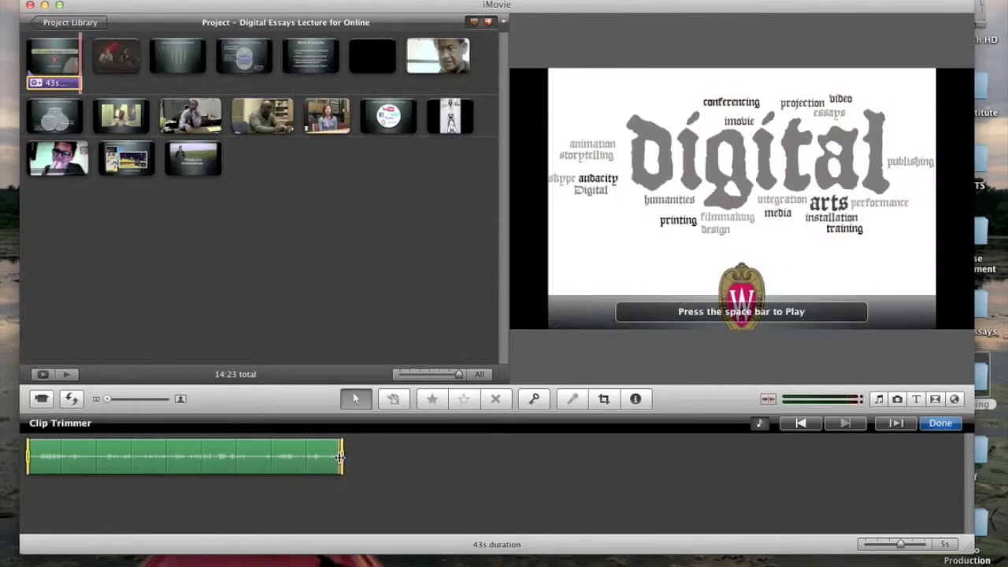
{"action": "left_click_drag", "start_coordinate": [339, 457], "coordinate": [329, 461]}
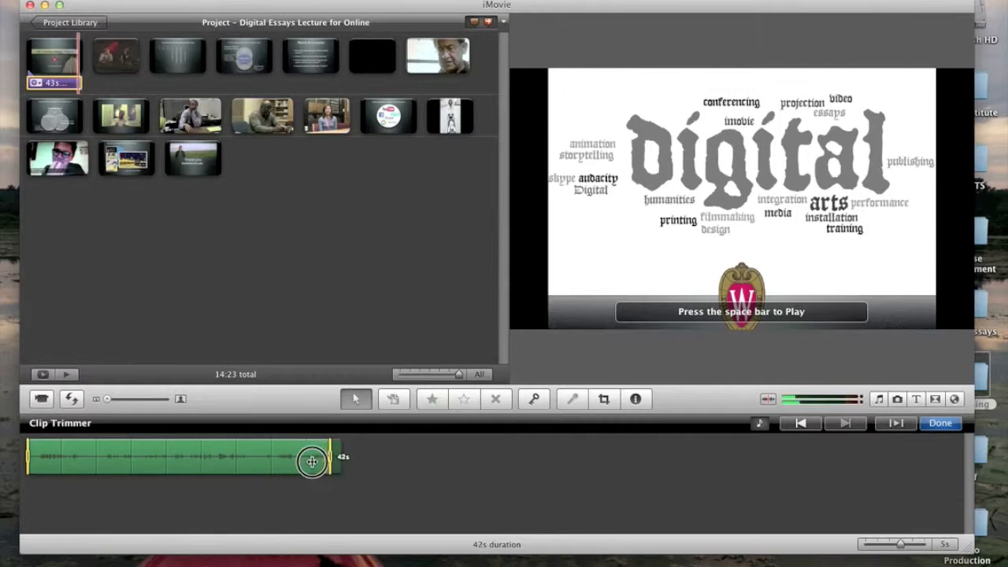
{"action": "left_click_drag", "start_coordinate": [311, 461], "coordinate": [259, 467]}
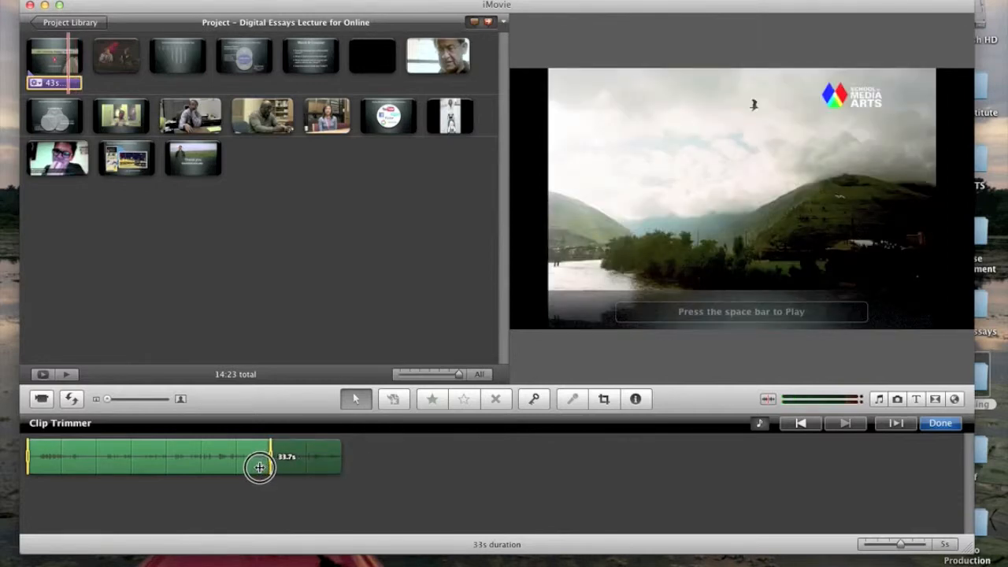
{"action": "left_click_drag", "start_coordinate": [270, 457], "coordinate": [254, 465]}
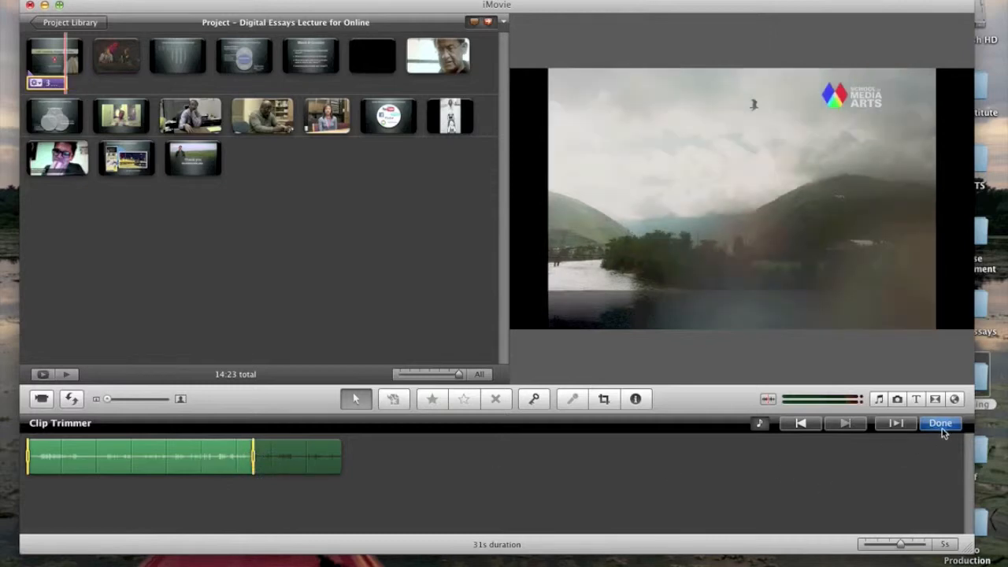
{"action": "left_click", "coordinate": [940, 423]}
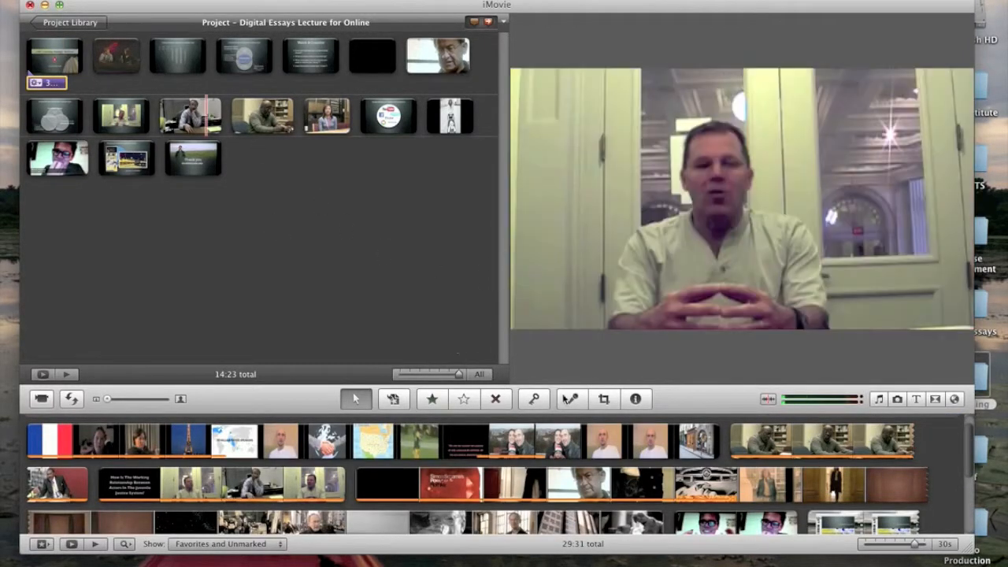
Record a 25-second second voiceover on the opening clip and close the Voiceover window.
{"action": "left_click", "coordinate": [571, 399]}
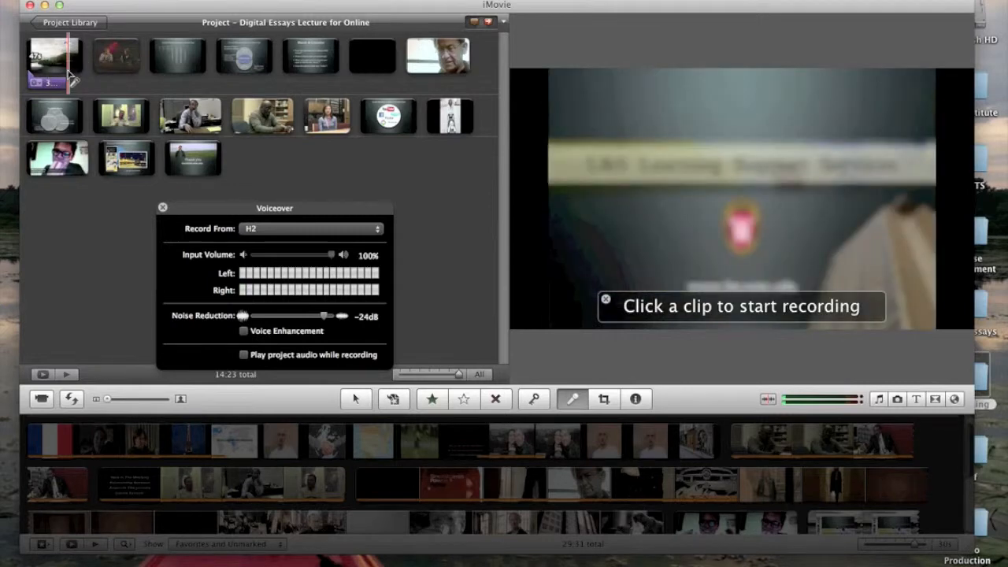
{"action": "left_click", "coordinate": [55, 59]}
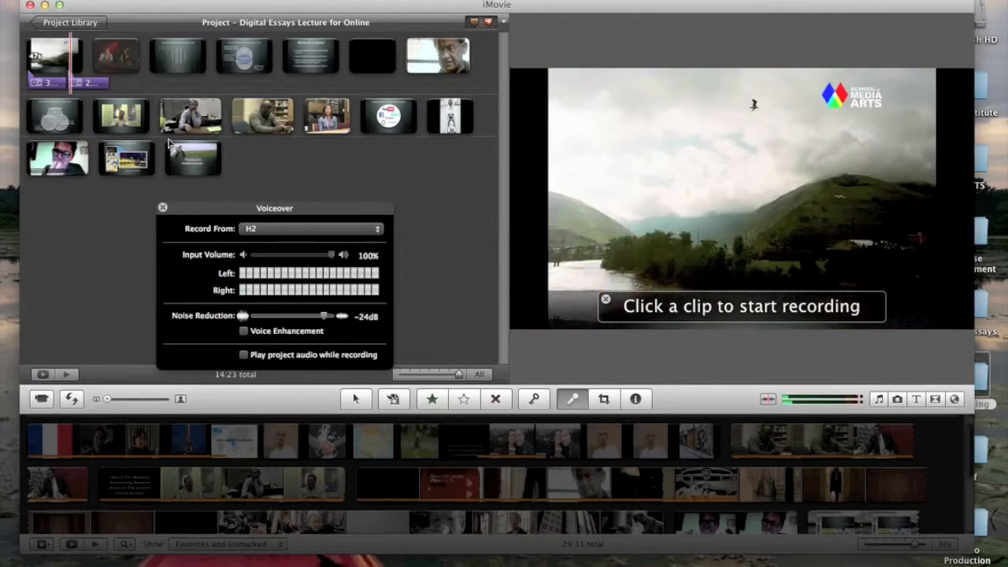
{"action": "left_click", "coordinate": [51, 55]}
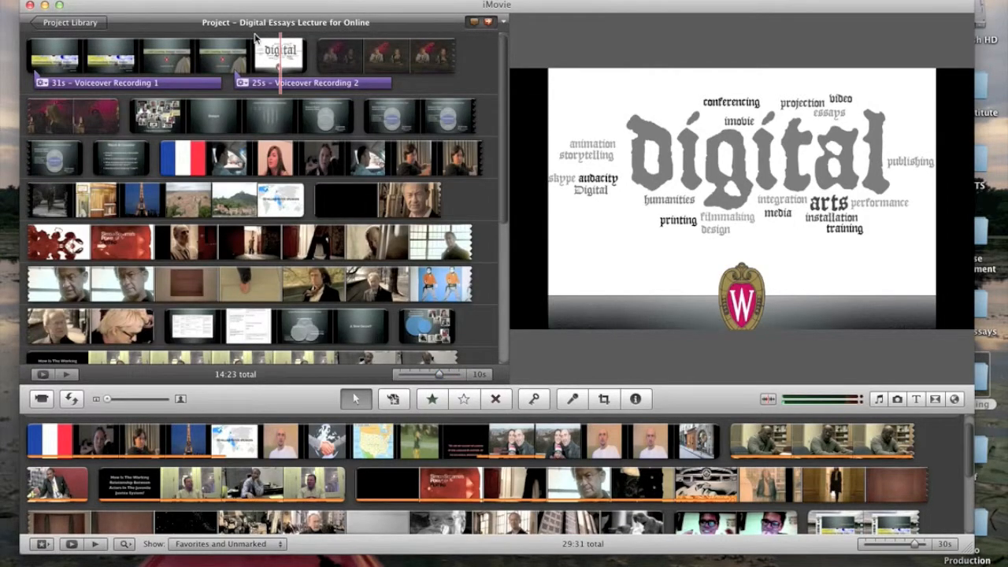
Add a freeze frame of the 'digital' word-cloud slide after the opening clip.
{"action": "left_click", "coordinate": [279, 55]}
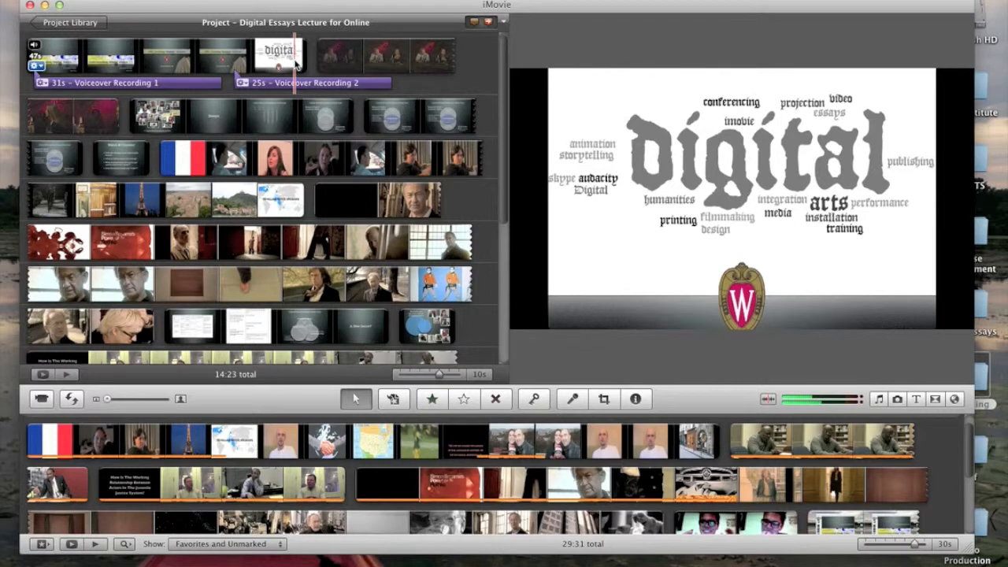
{"action": "right_click", "coordinate": [280, 55]}
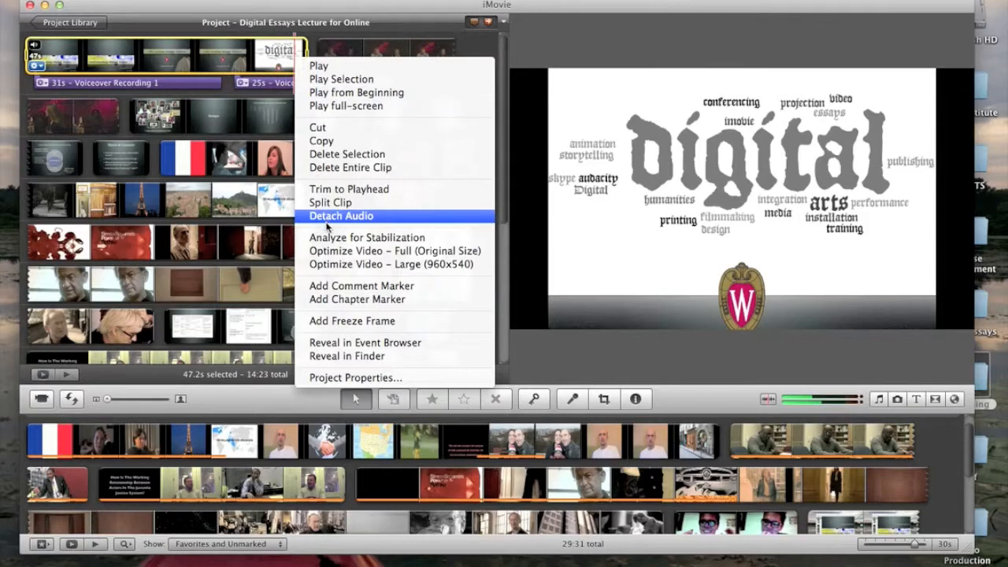
{"action": "mouse_move", "coordinate": [351, 320]}
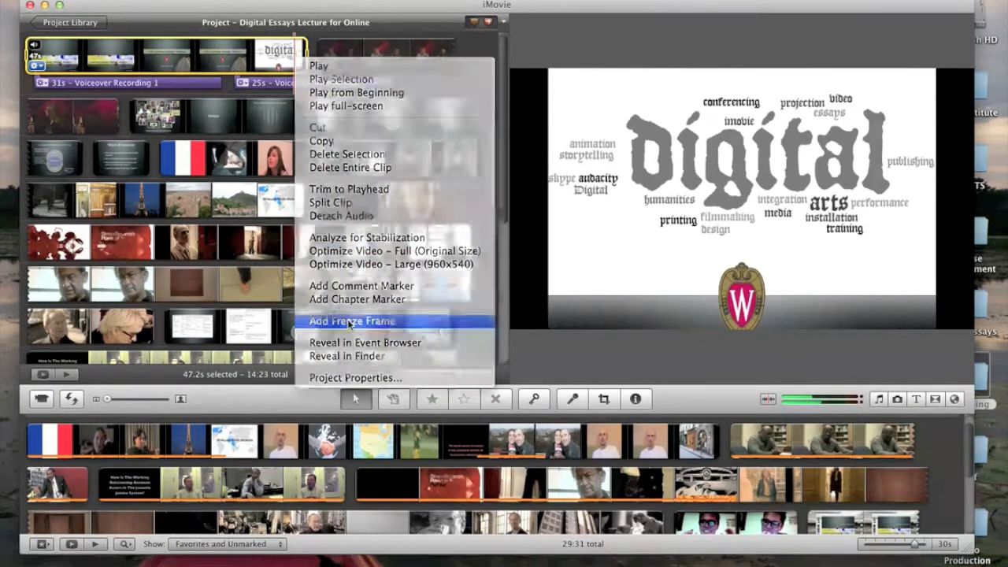
{"action": "left_click", "coordinate": [351, 320]}
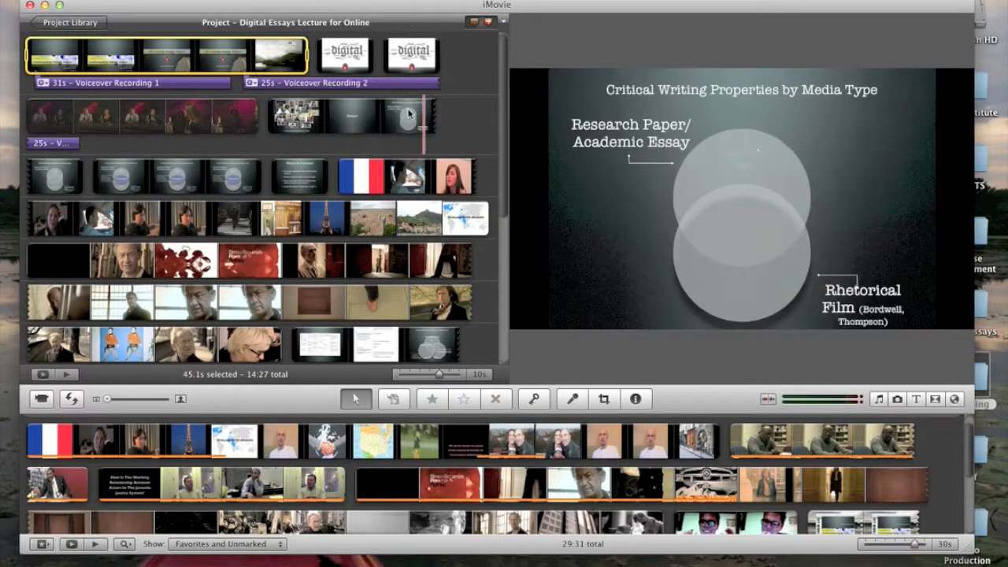
{"action": "left_click", "coordinate": [409, 57]}
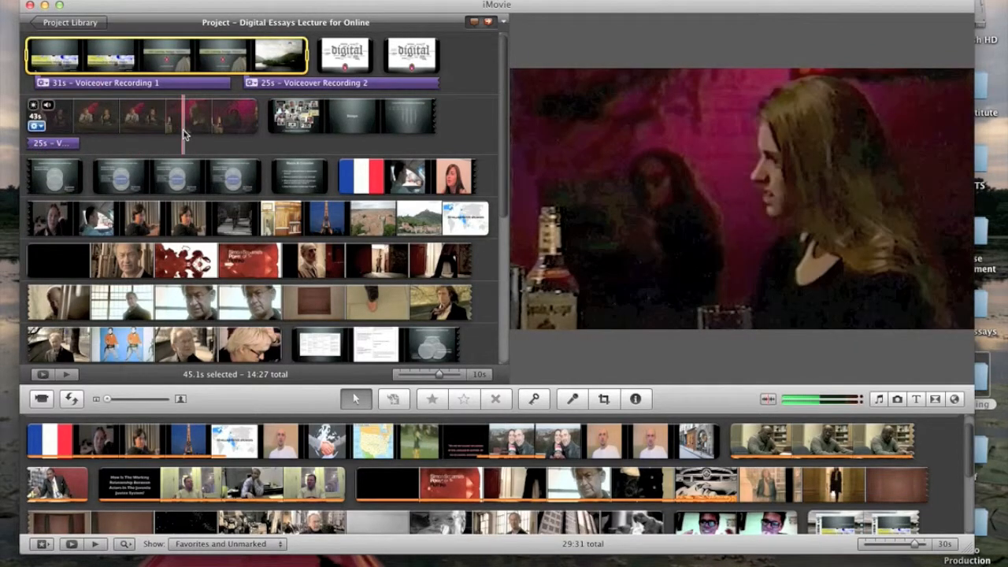
{"action": "left_click", "coordinate": [344, 52]}
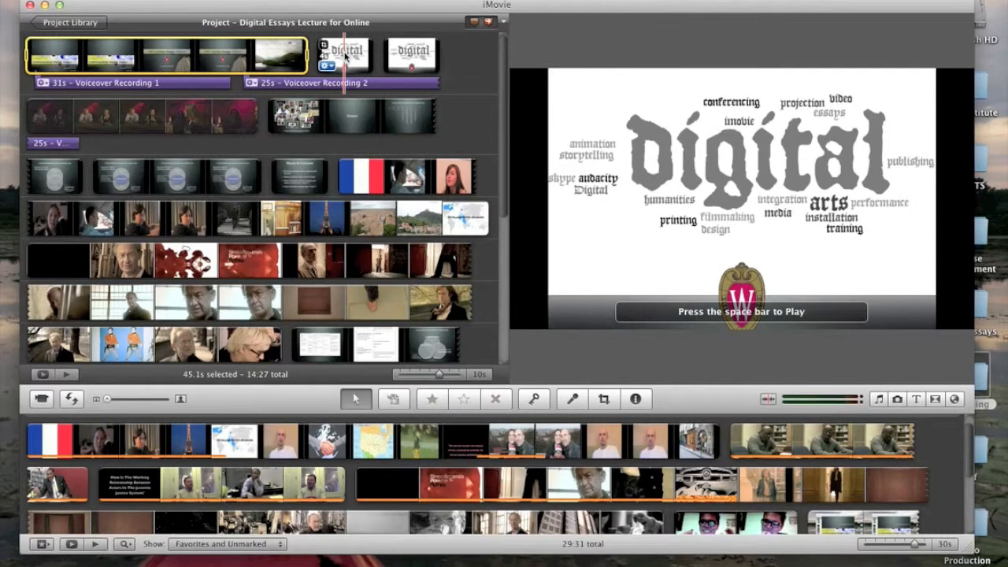
Set the 'digital' word-cloud freeze frame duration to 12 seconds.
{"action": "left_click", "coordinate": [636, 399]}
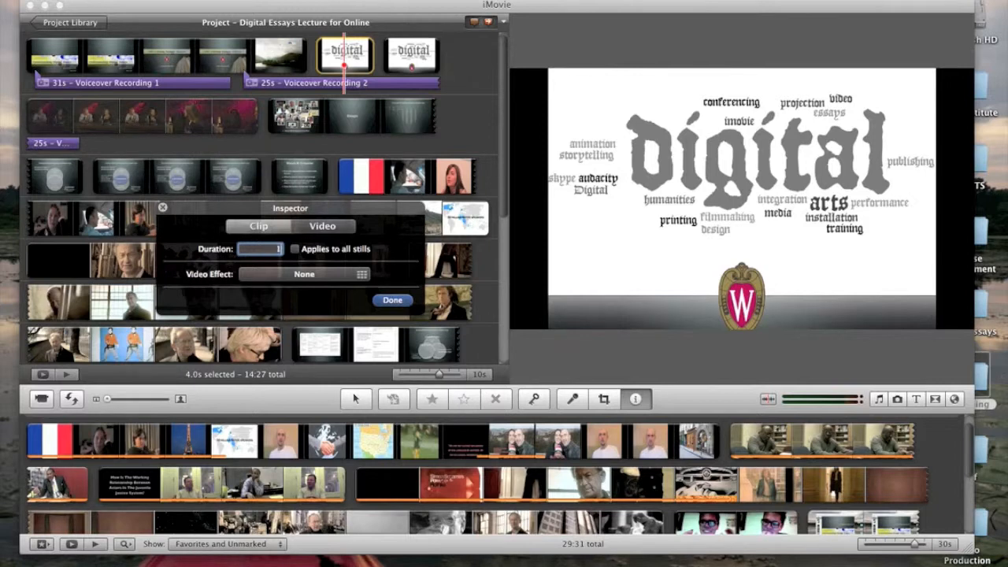
{"action": "type", "text": "12"}
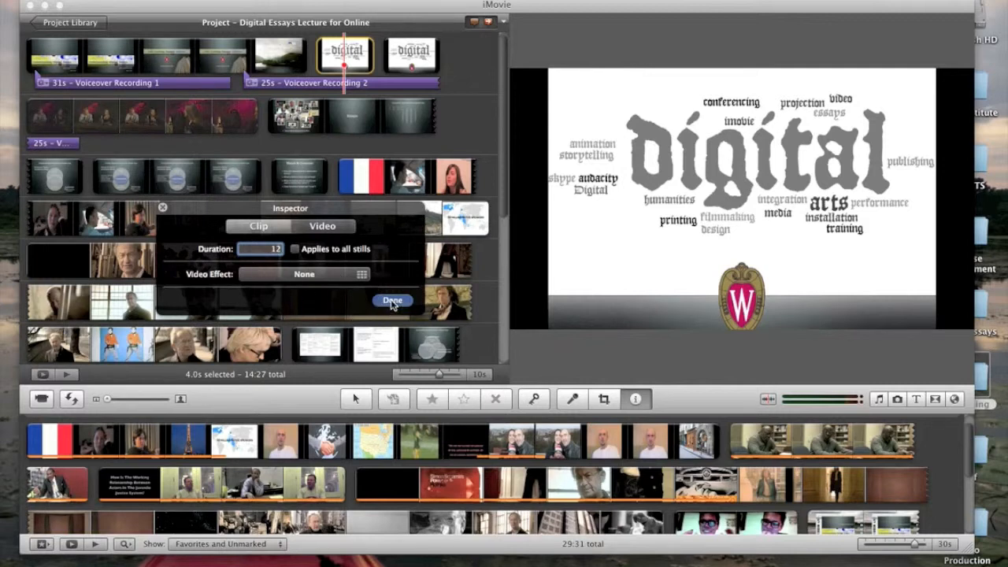
{"action": "left_click", "coordinate": [392, 300]}
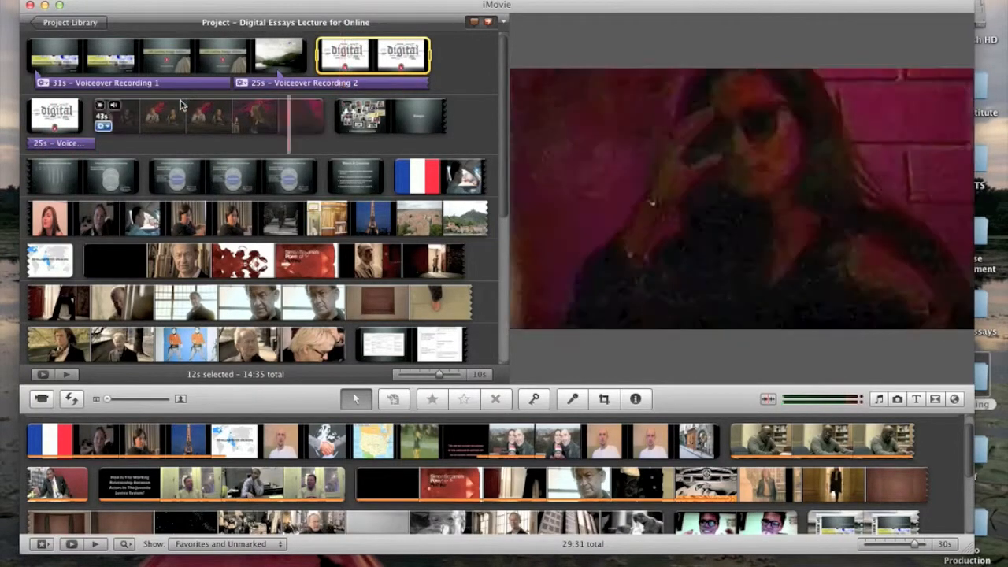
In the Clip Trimmer, drag Voiceover Recording 2's end back to 6.8 seconds and confirm.
{"action": "left_click", "coordinate": [239, 84]}
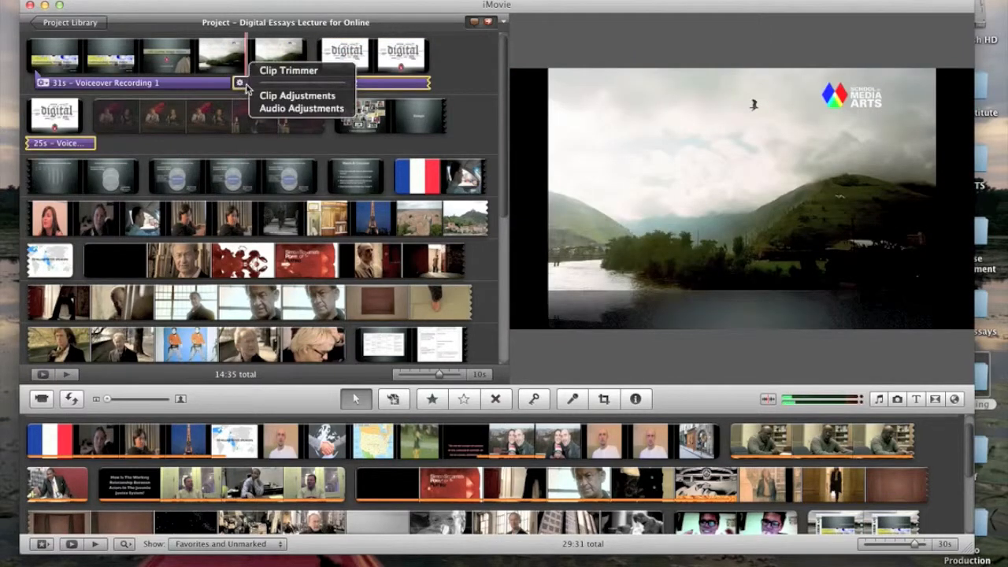
{"action": "mouse_move", "coordinate": [288, 70]}
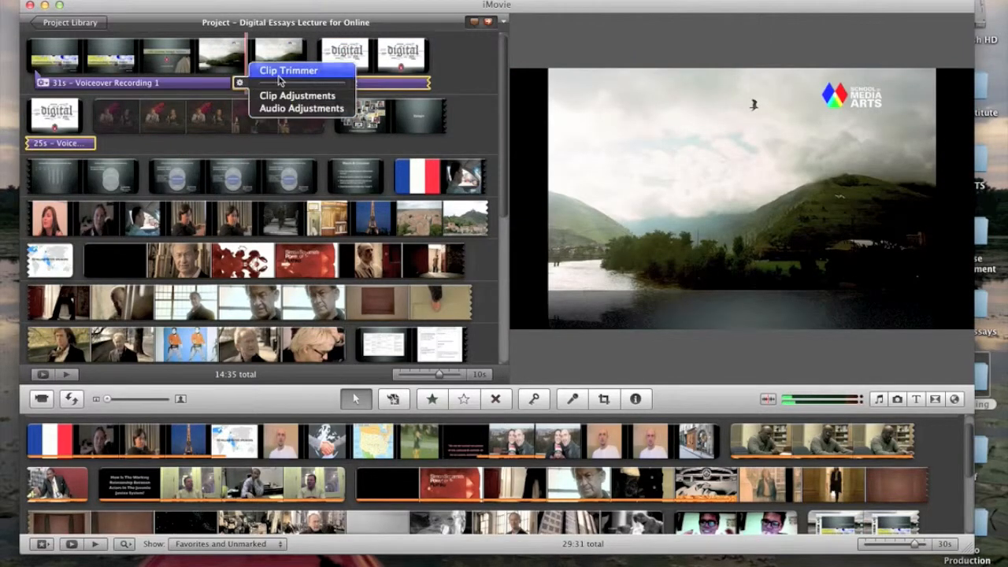
{"action": "left_click", "coordinate": [288, 70]}
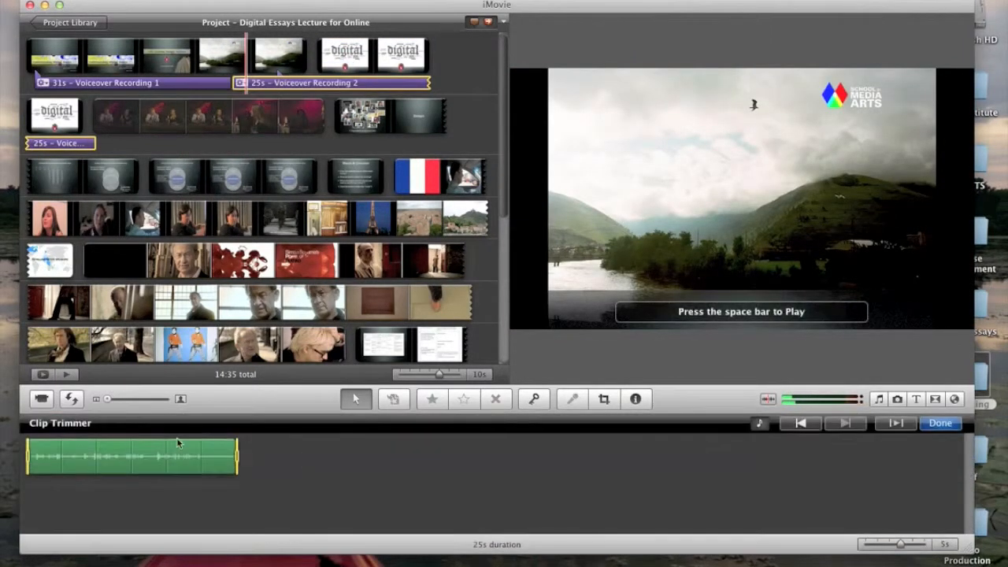
{"action": "left_click", "coordinate": [118, 457]}
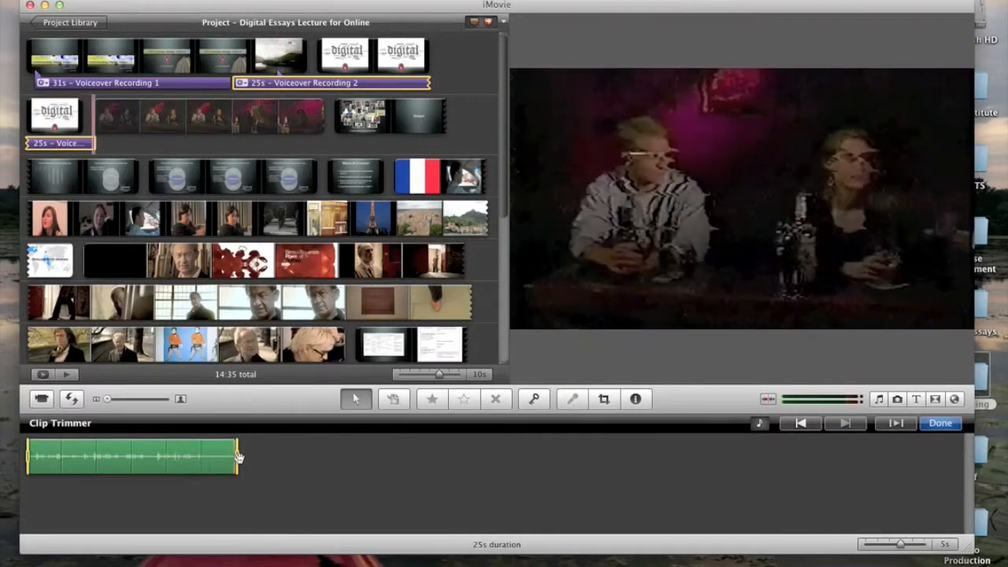
{"action": "left_click_drag", "start_coordinate": [237, 453], "coordinate": [78, 453]}
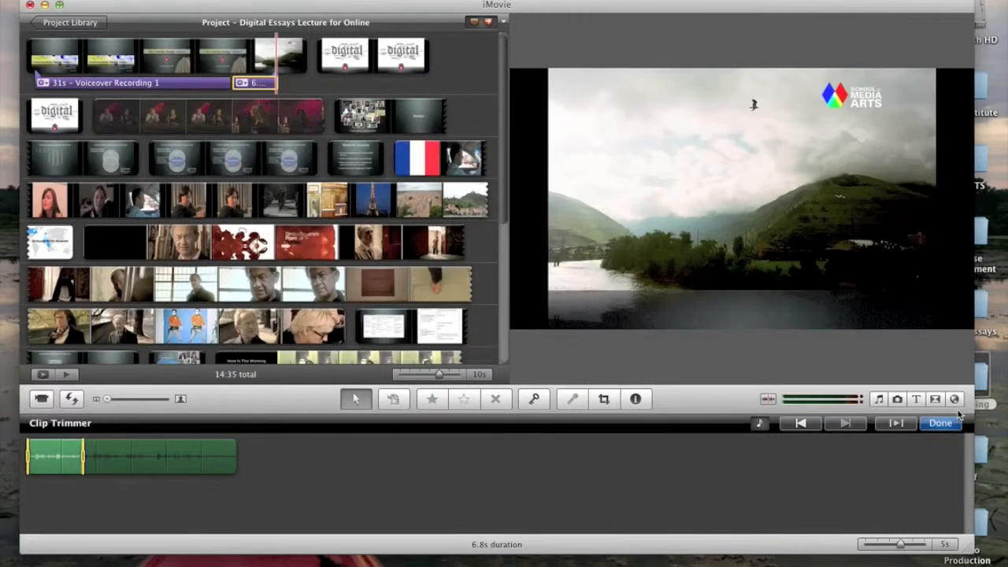
{"action": "left_click", "coordinate": [939, 423]}
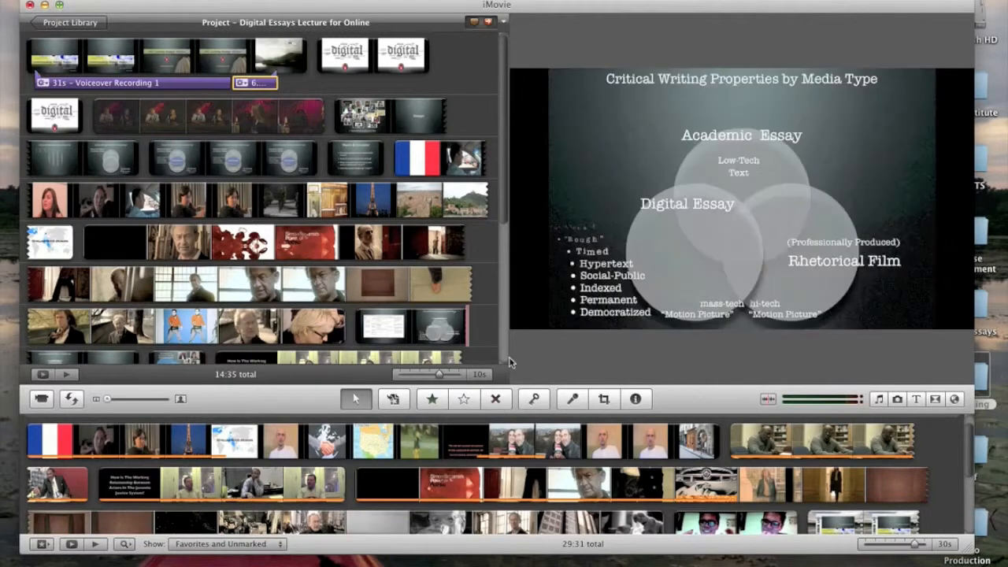
Record voiceover narration starting at the misty landscape clip using the microphone tool.
{"action": "left_click", "coordinate": [572, 399]}
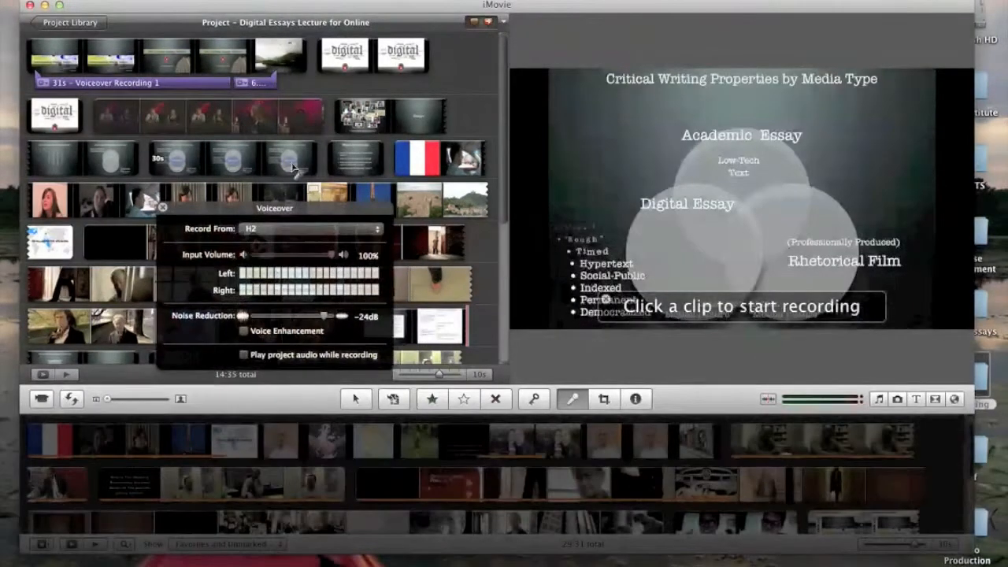
{"action": "left_click", "coordinate": [279, 54]}
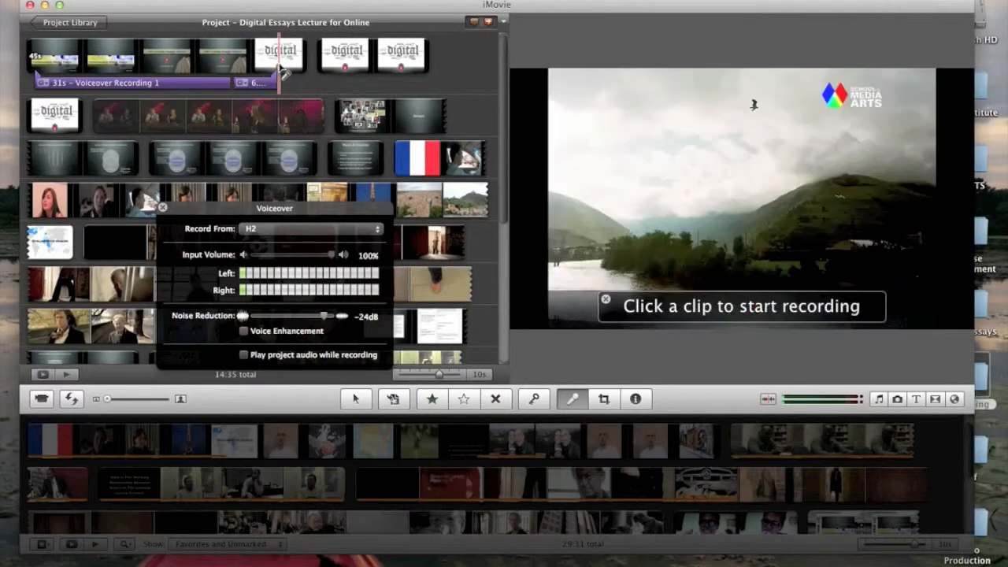
{"action": "left_click", "coordinate": [280, 55]}
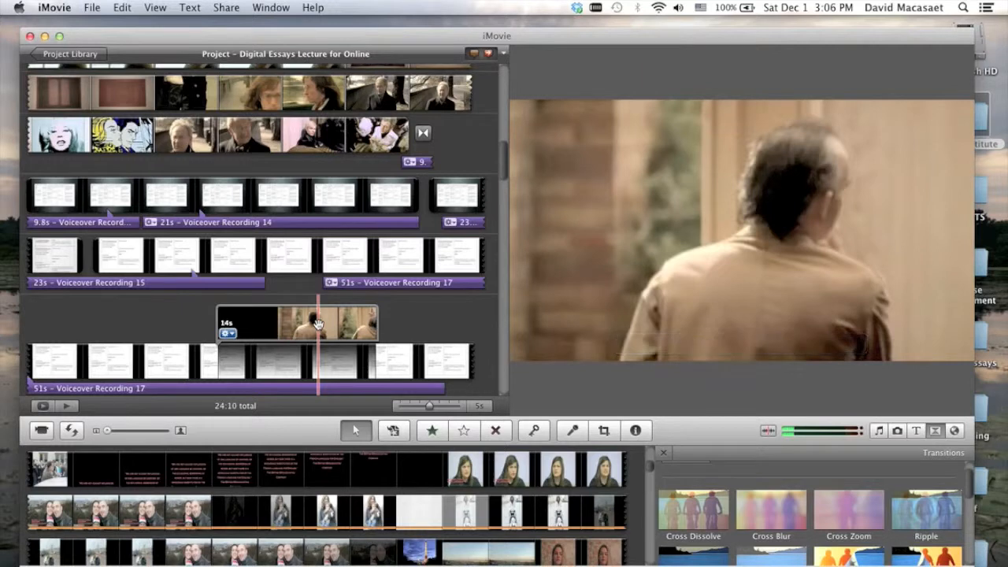
Tick Show Advanced Tools in iMovie Preferences and close the Preferences window.
{"action": "left_click", "coordinate": [319, 323]}
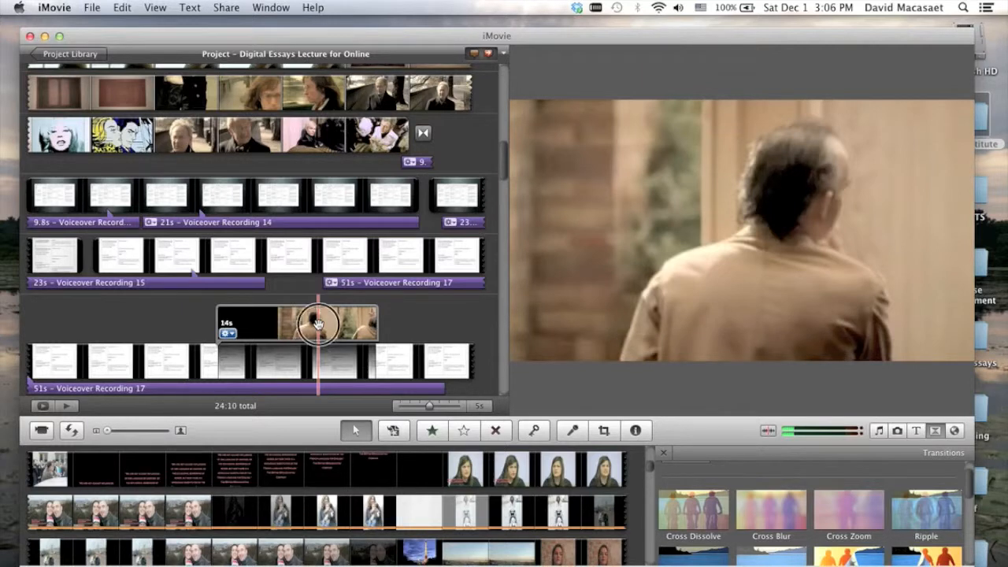
{"action": "left_click", "coordinate": [319, 323]}
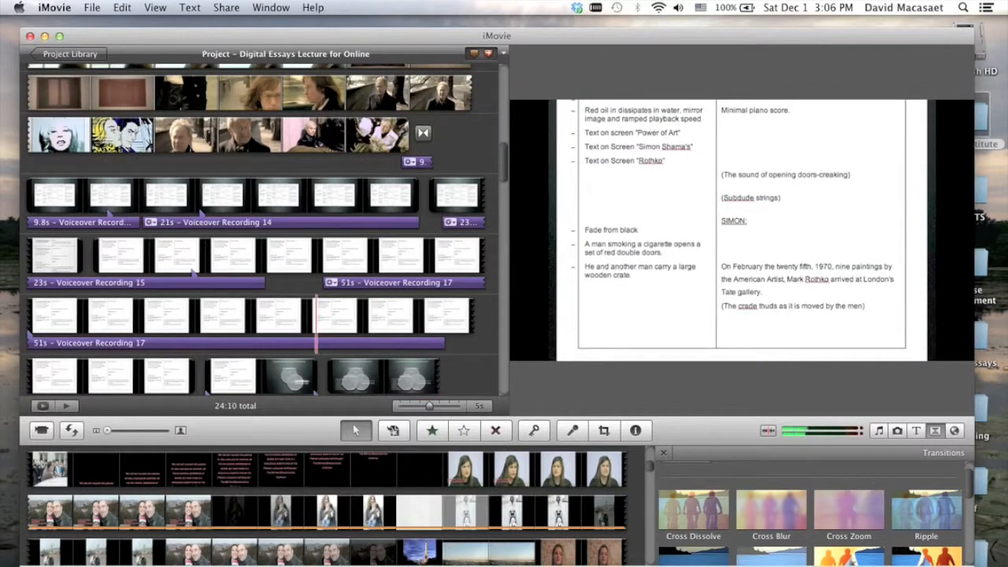
{"action": "left_click", "coordinate": [55, 7]}
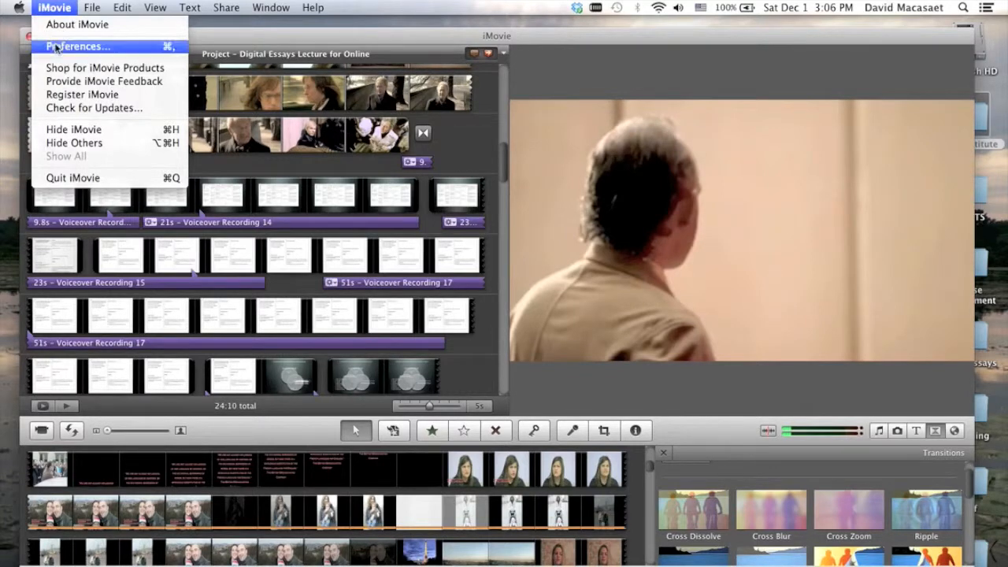
{"action": "left_click", "coordinate": [77, 46]}
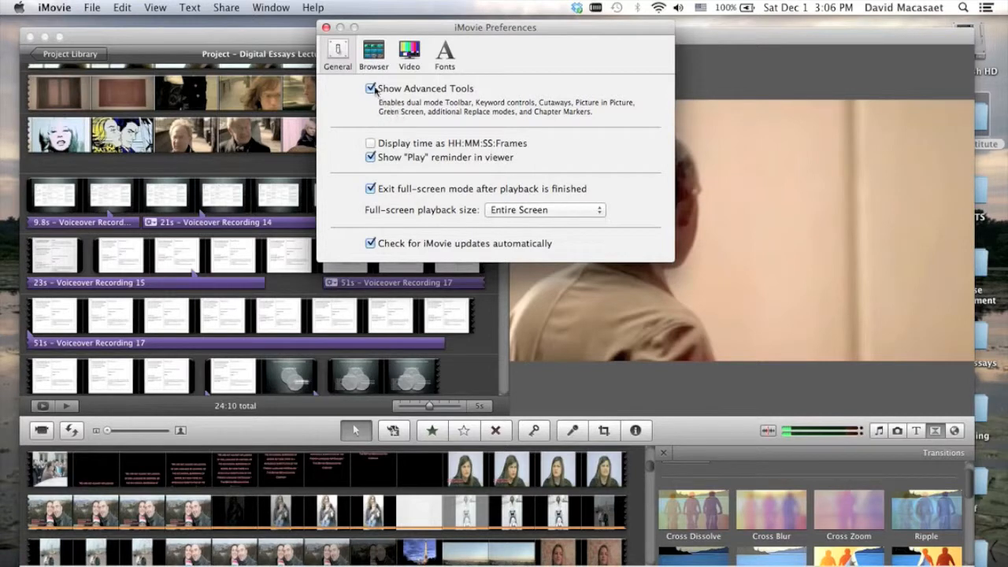
{"action": "left_click", "coordinate": [370, 88]}
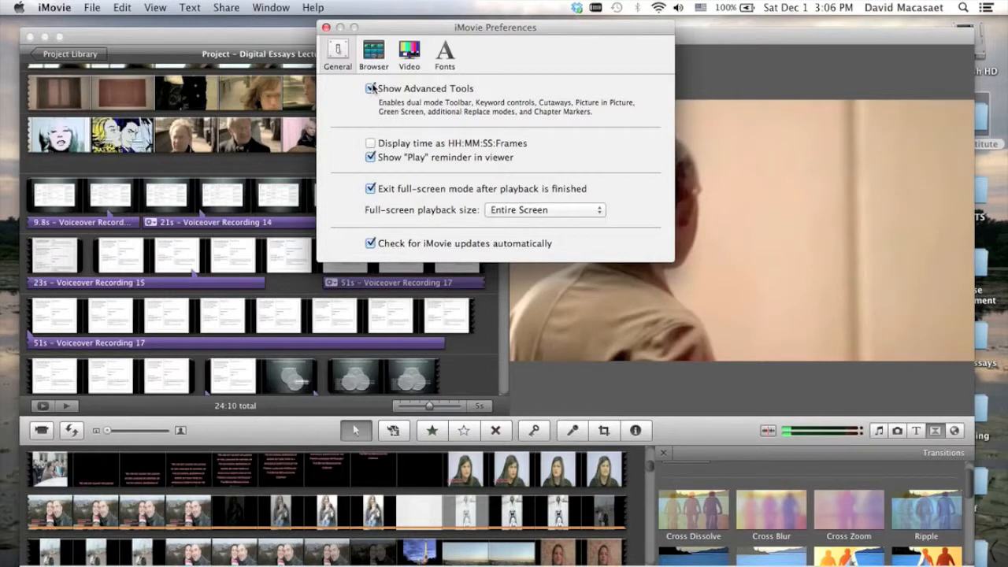
{"action": "left_click", "coordinate": [370, 88]}
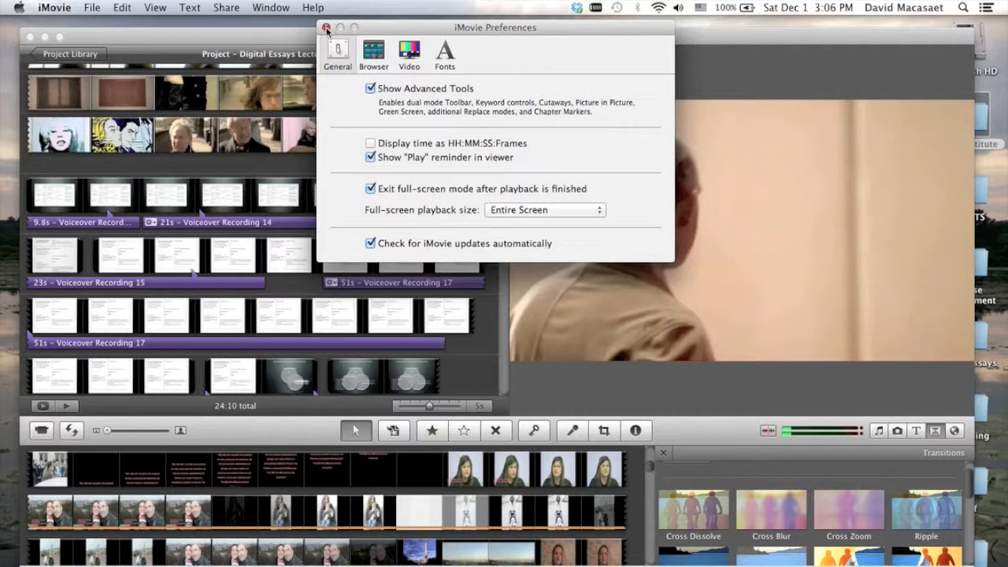
{"action": "left_click", "coordinate": [326, 28]}
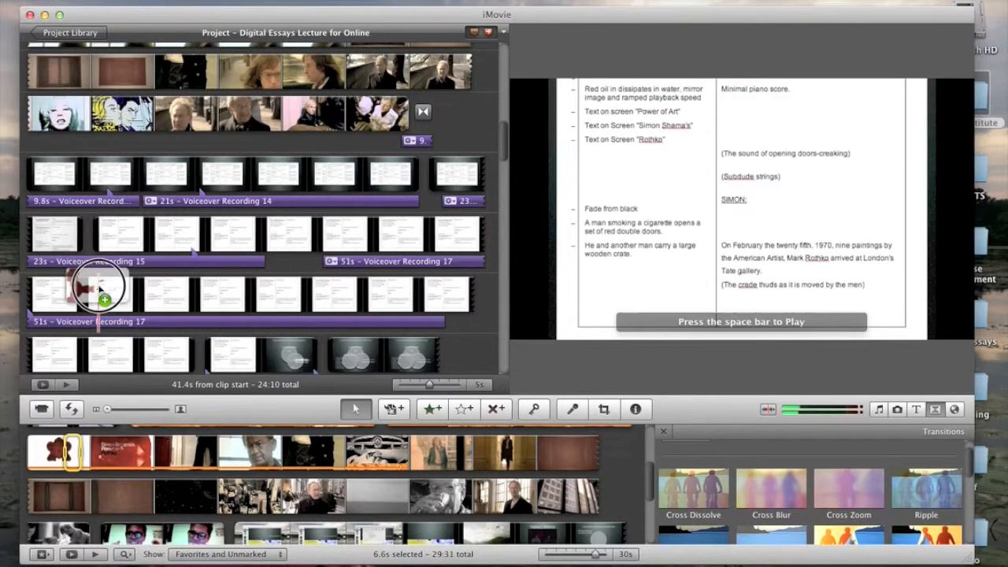
Drag the marked 6.6-second event footage onto the slides under Voiceover Recording 17.
{"action": "left_click_drag", "start_coordinate": [95, 288], "coordinate": [142, 240]}
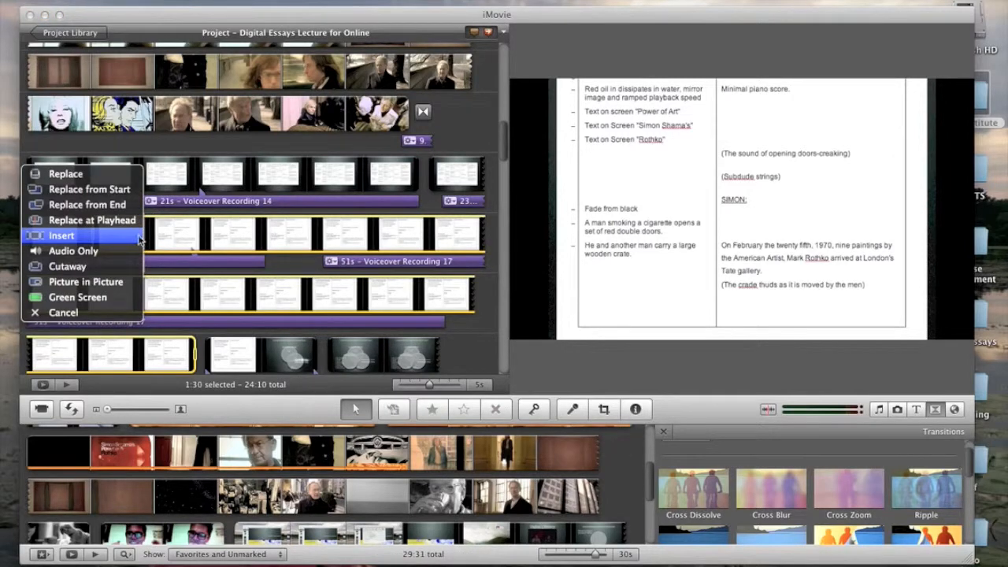
{"action": "mouse_move", "coordinate": [86, 204]}
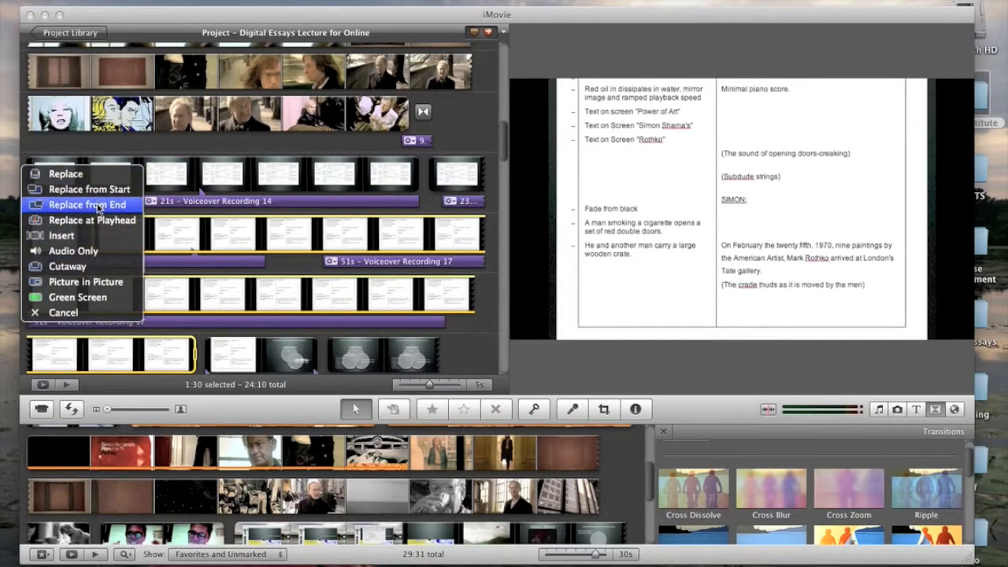
{"action": "mouse_move", "coordinate": [68, 266]}
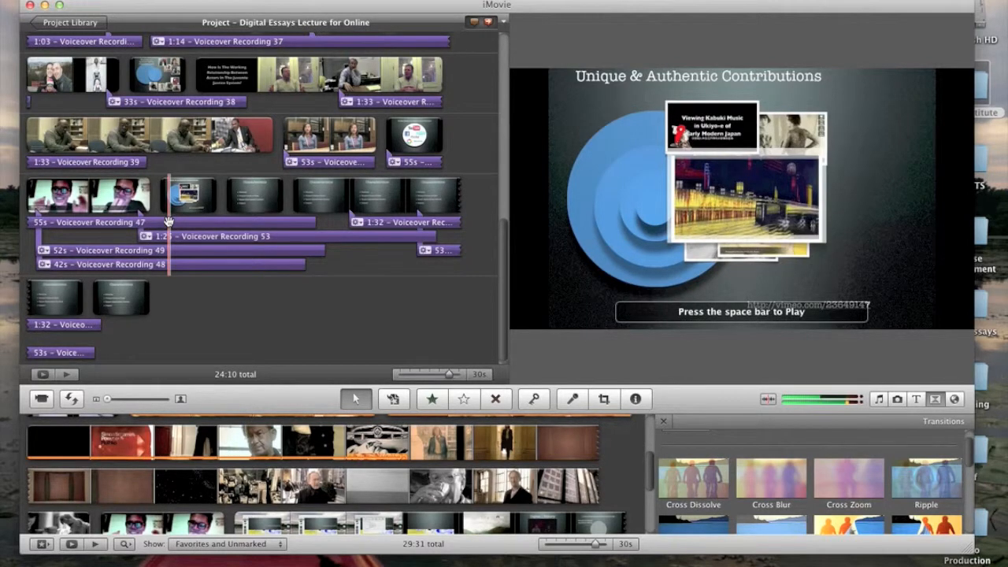
Play back the Unique & Authentic Contributions section with stacked Voiceover Recordings 47–53.
{"action": "key", "text": "space"}
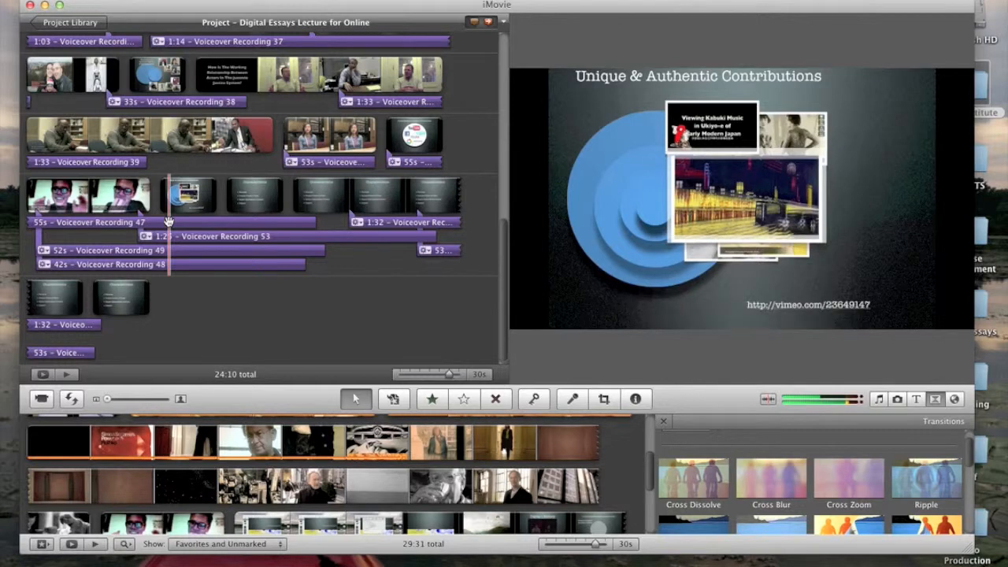